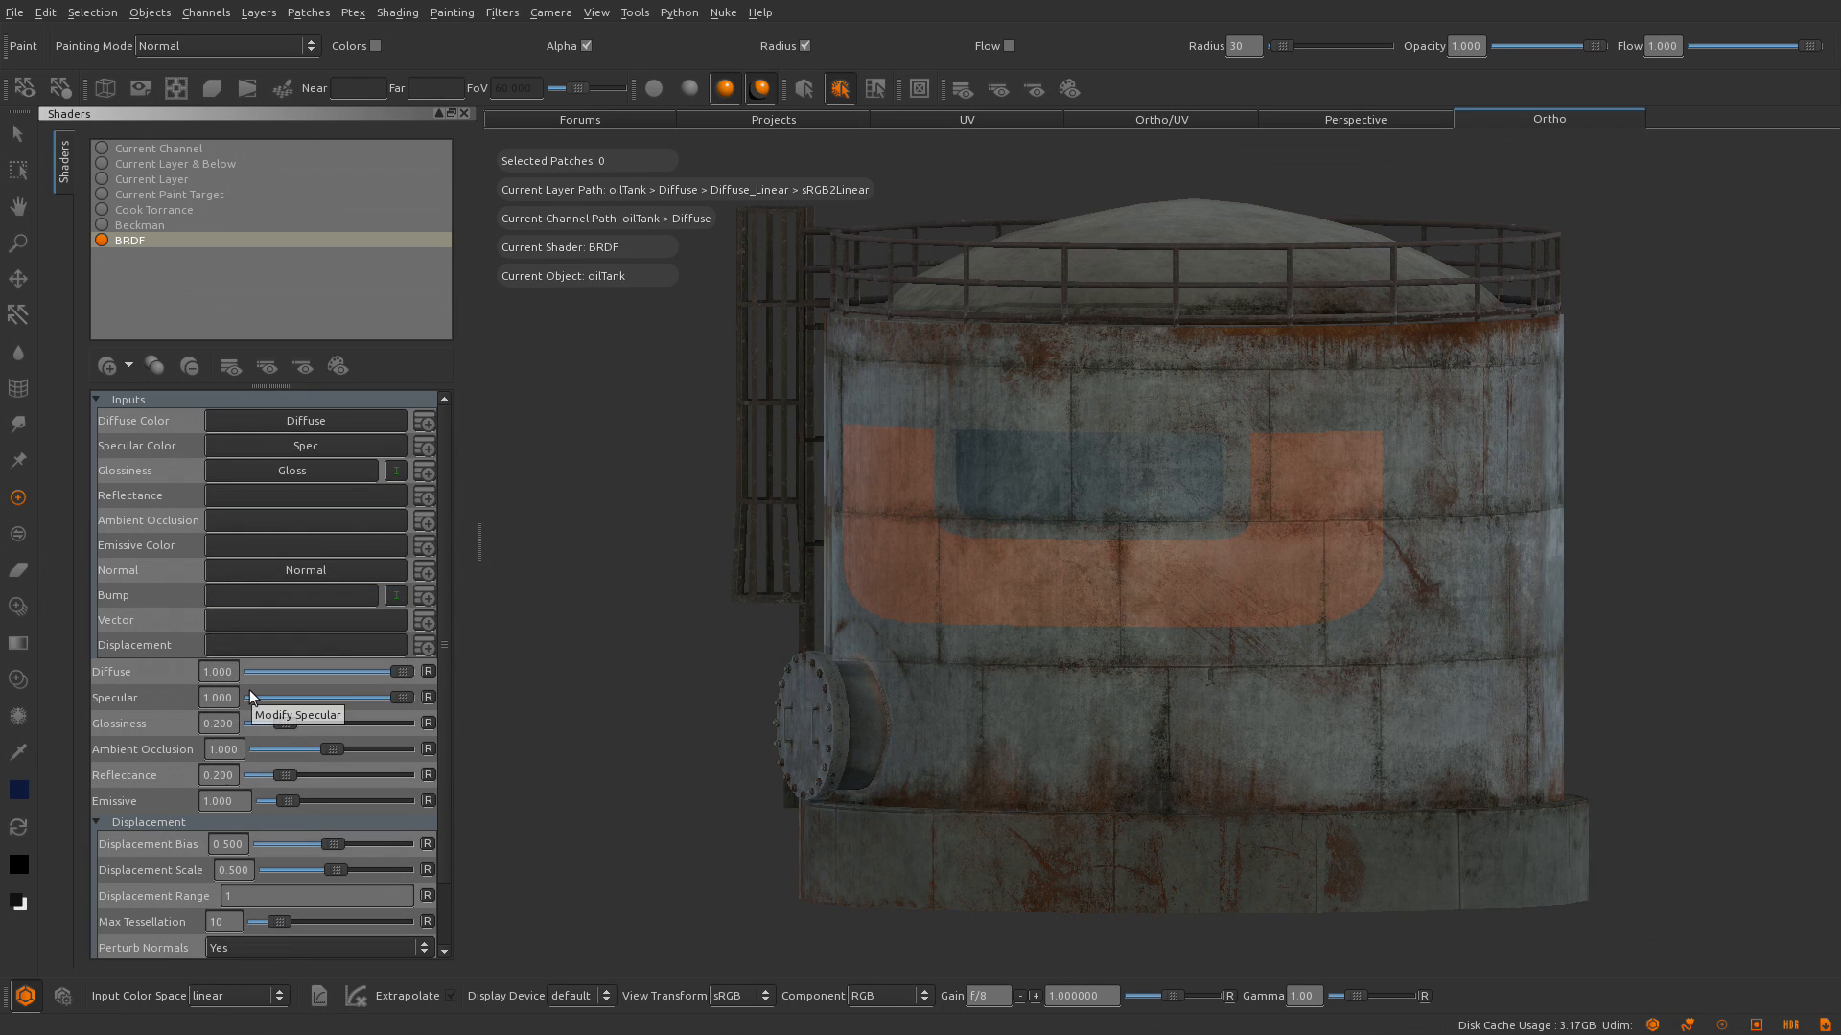
Use the Displacement channel as the oil tank shader's bump and lower its Diffuse
{"action": "left_click", "coordinate": [304, 595]}
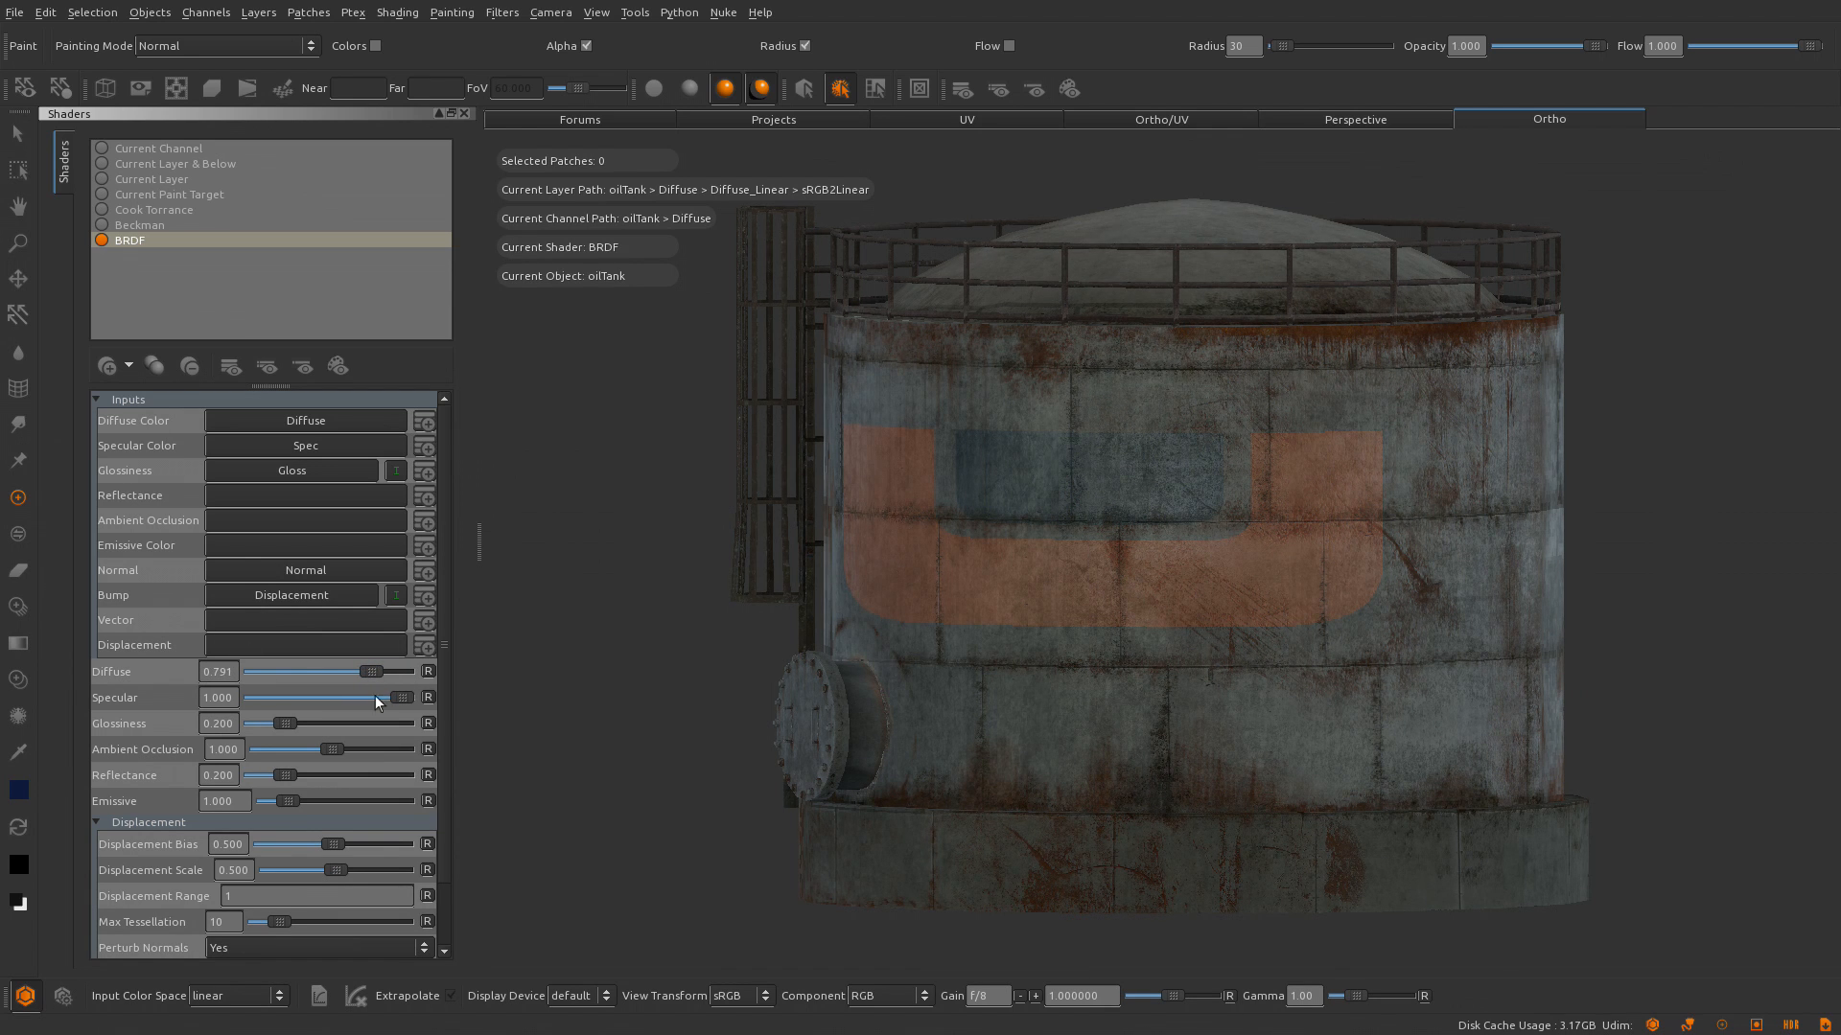
{"action": "left_click_drag", "start_coordinate": [317, 748], "coordinate": [325, 748]}
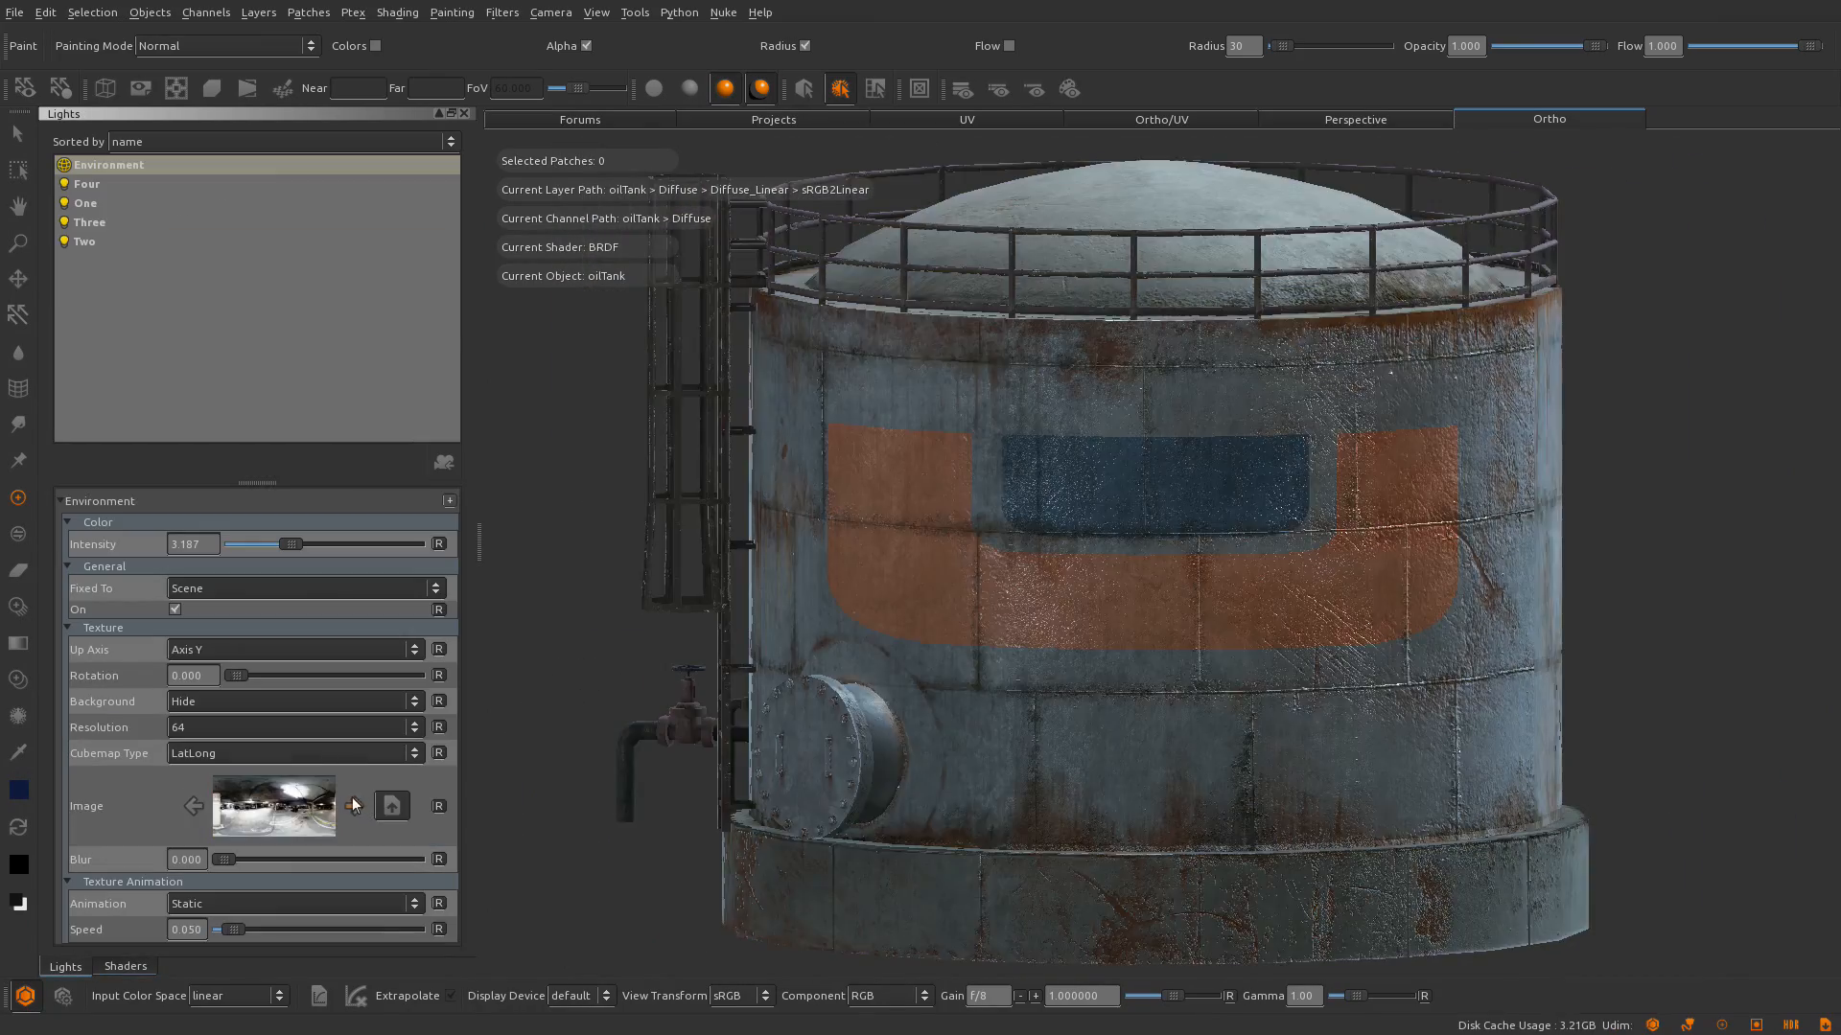
Bring up the oil tank shader's material settings in the Shaders palette
{"action": "left_click", "coordinate": [125, 966]}
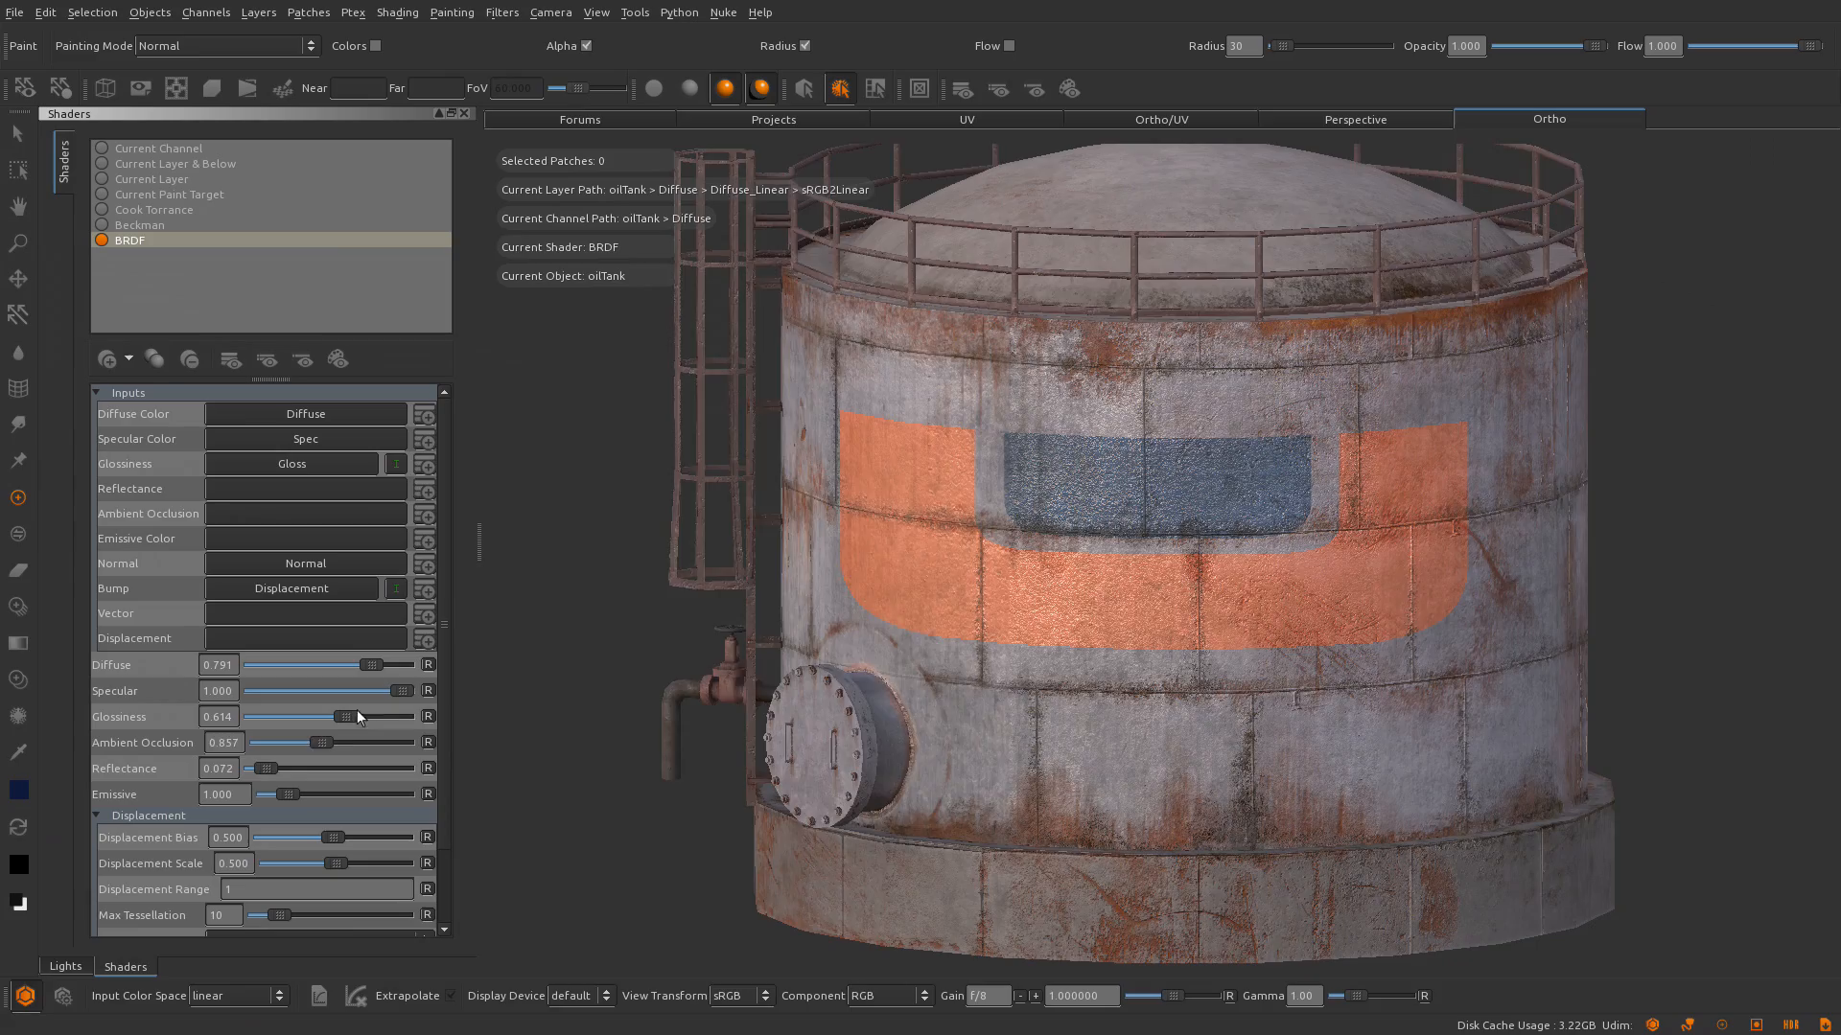
{"action": "left_click", "coordinate": [64, 965]}
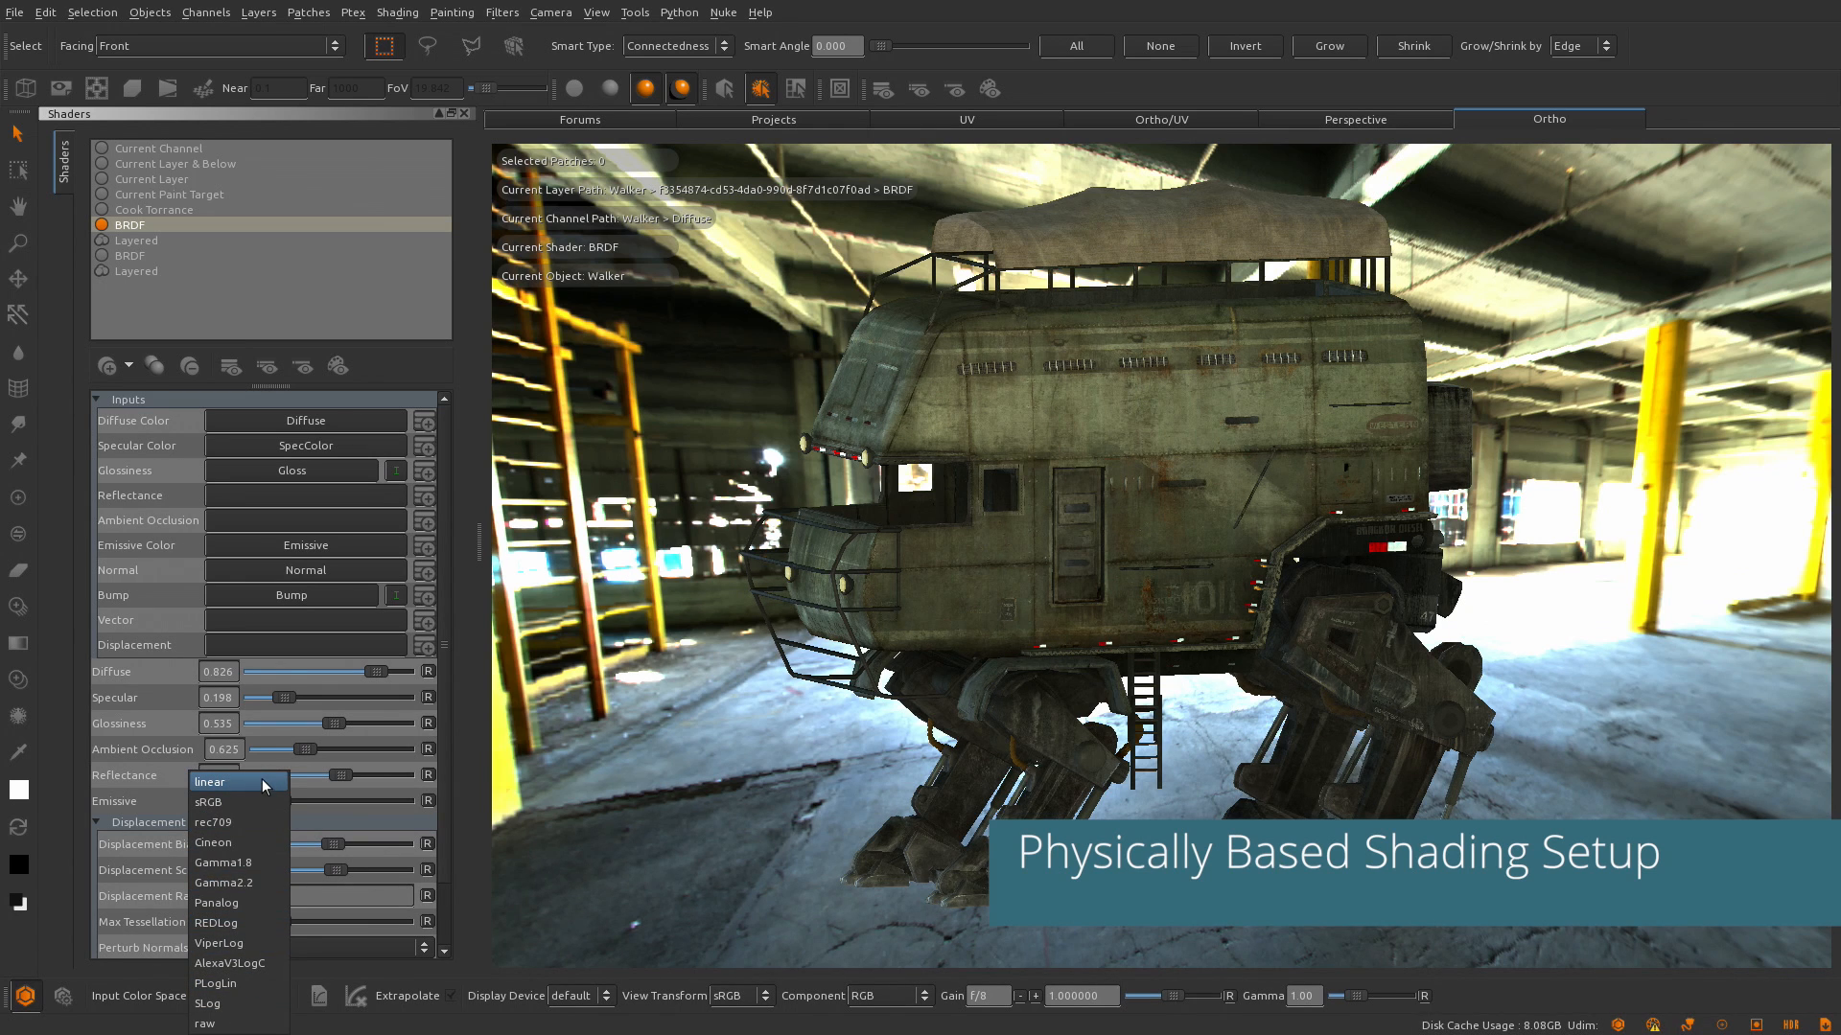
Keep Input Color Space linear and add an sRGB2Linear layer to the Walker's Diffuse channel
{"action": "left_click", "coordinate": [209, 782]}
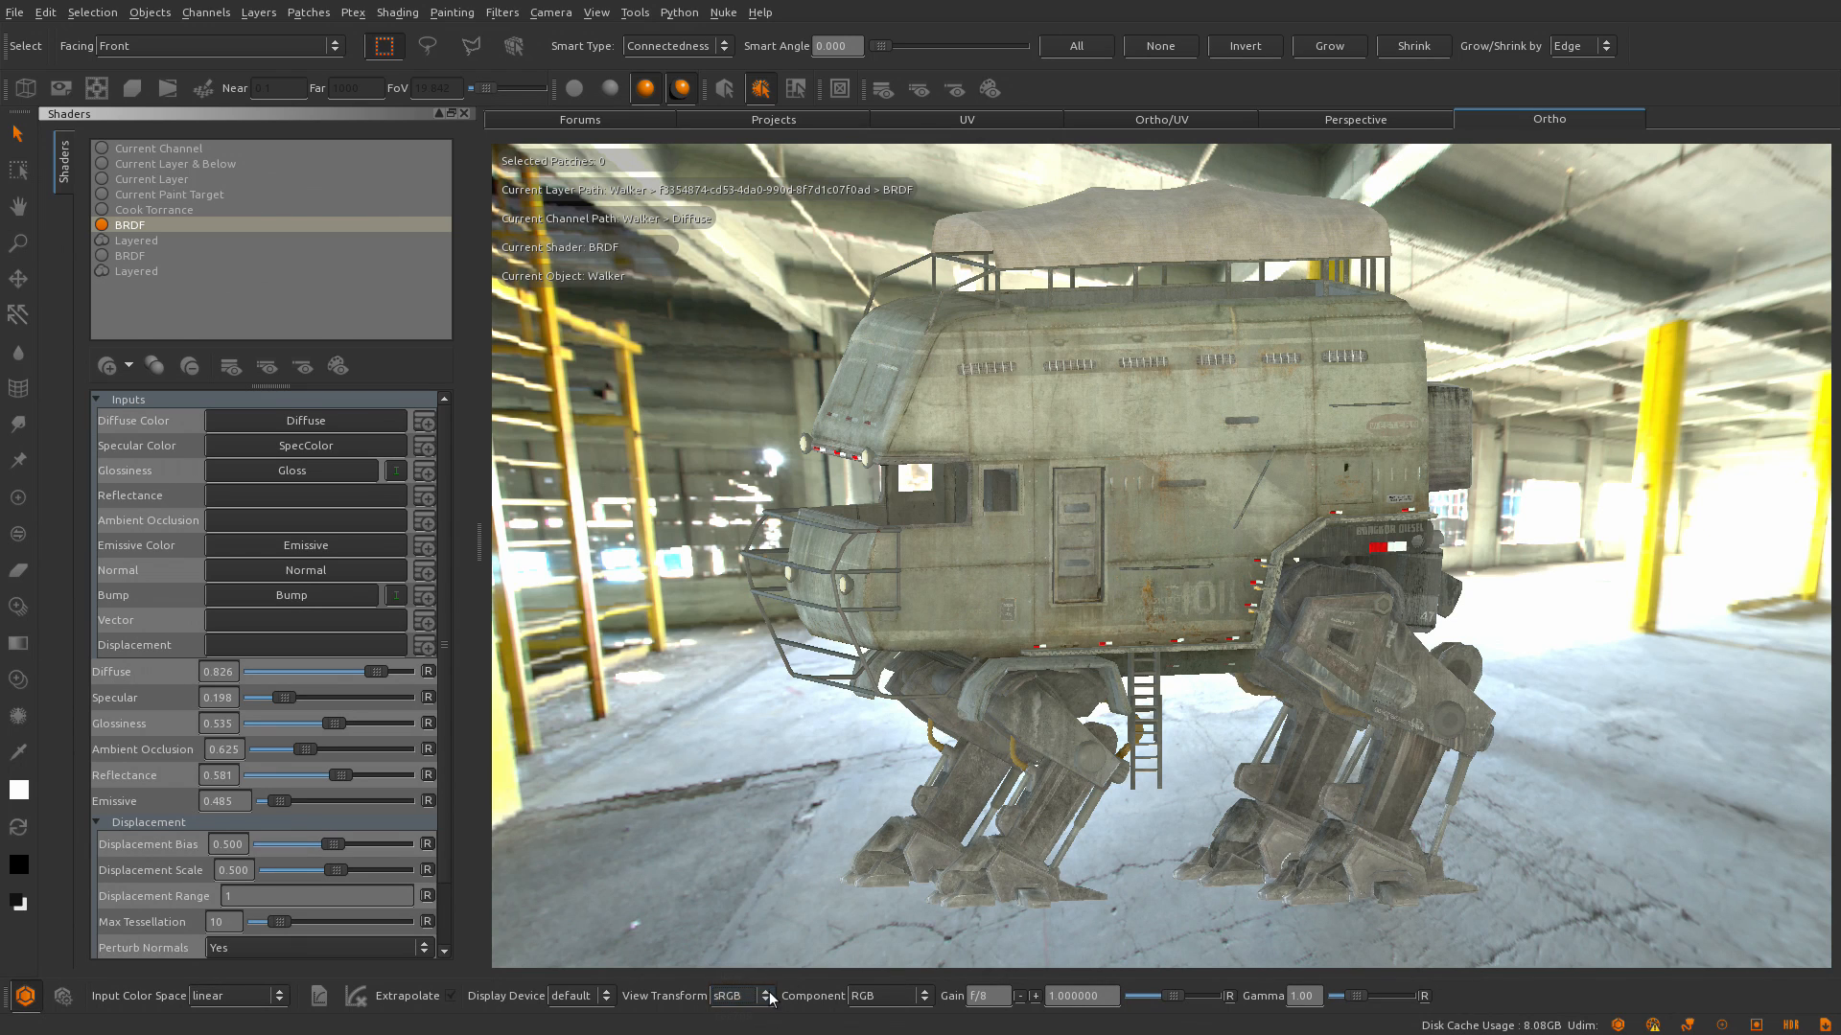
{"action": "left_click", "coordinate": [137, 966]}
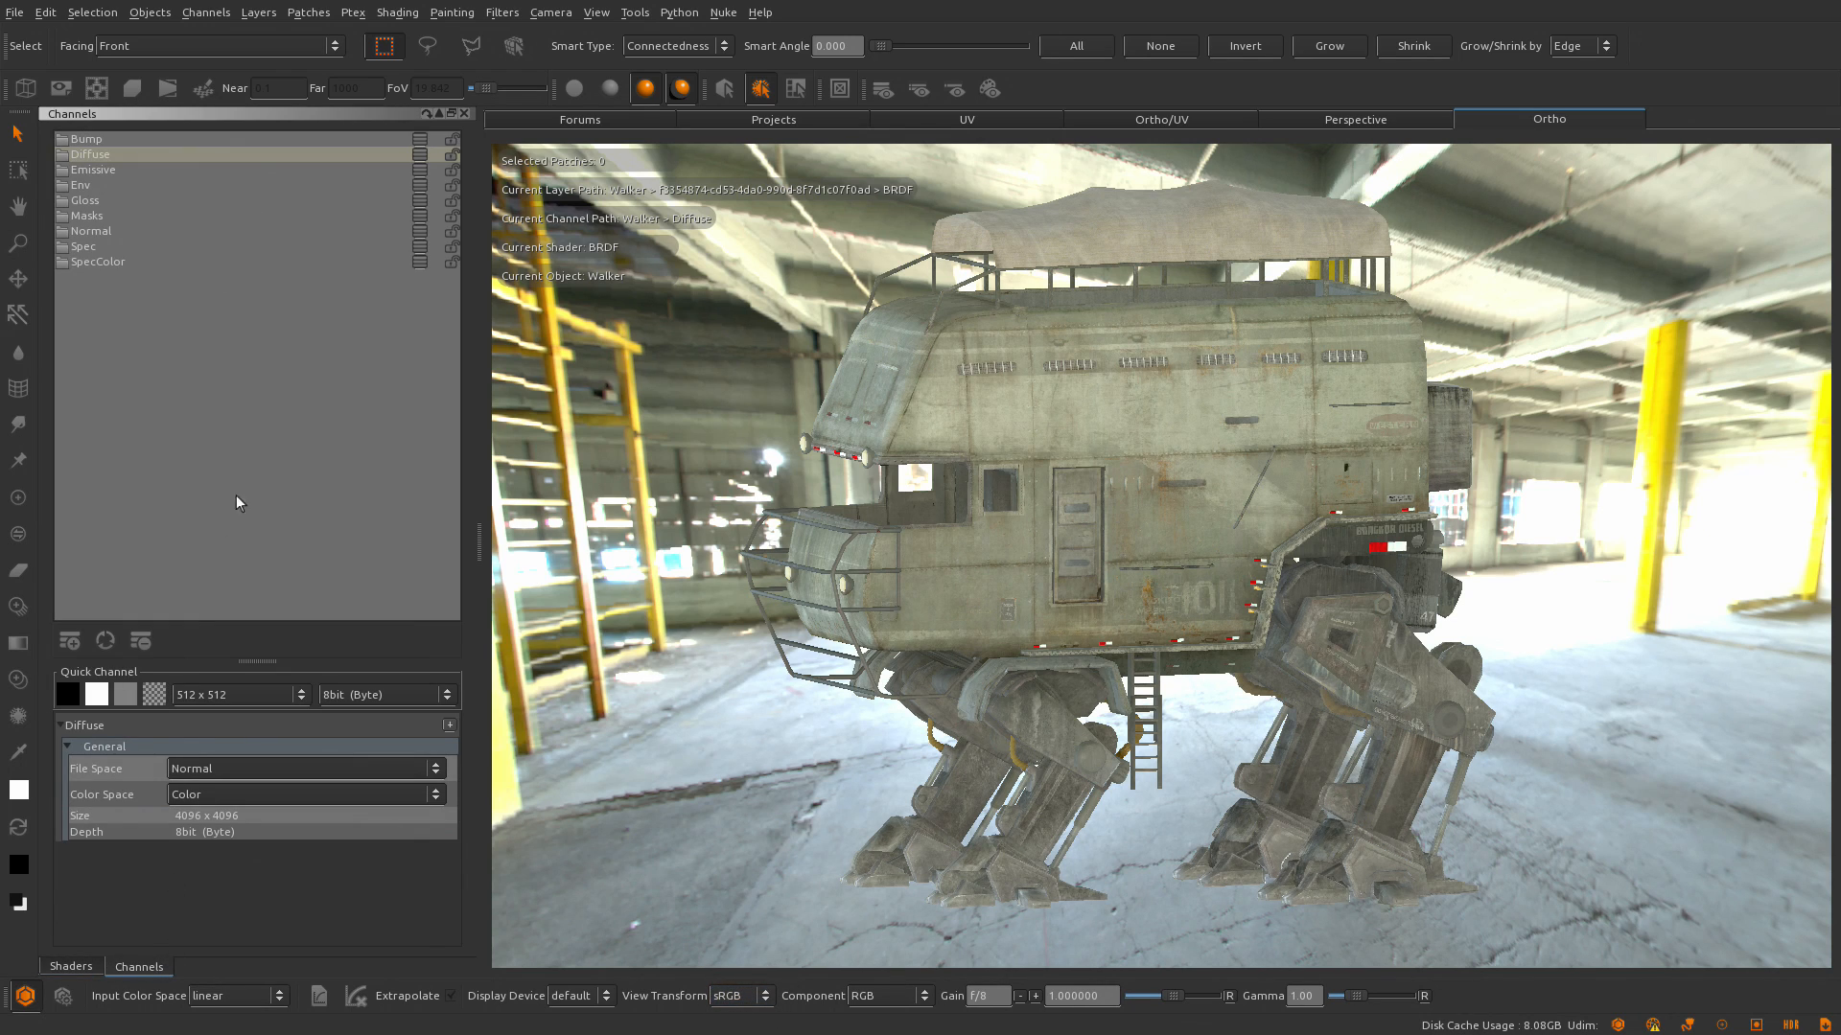
{"action": "left_click", "coordinate": [131, 154]}
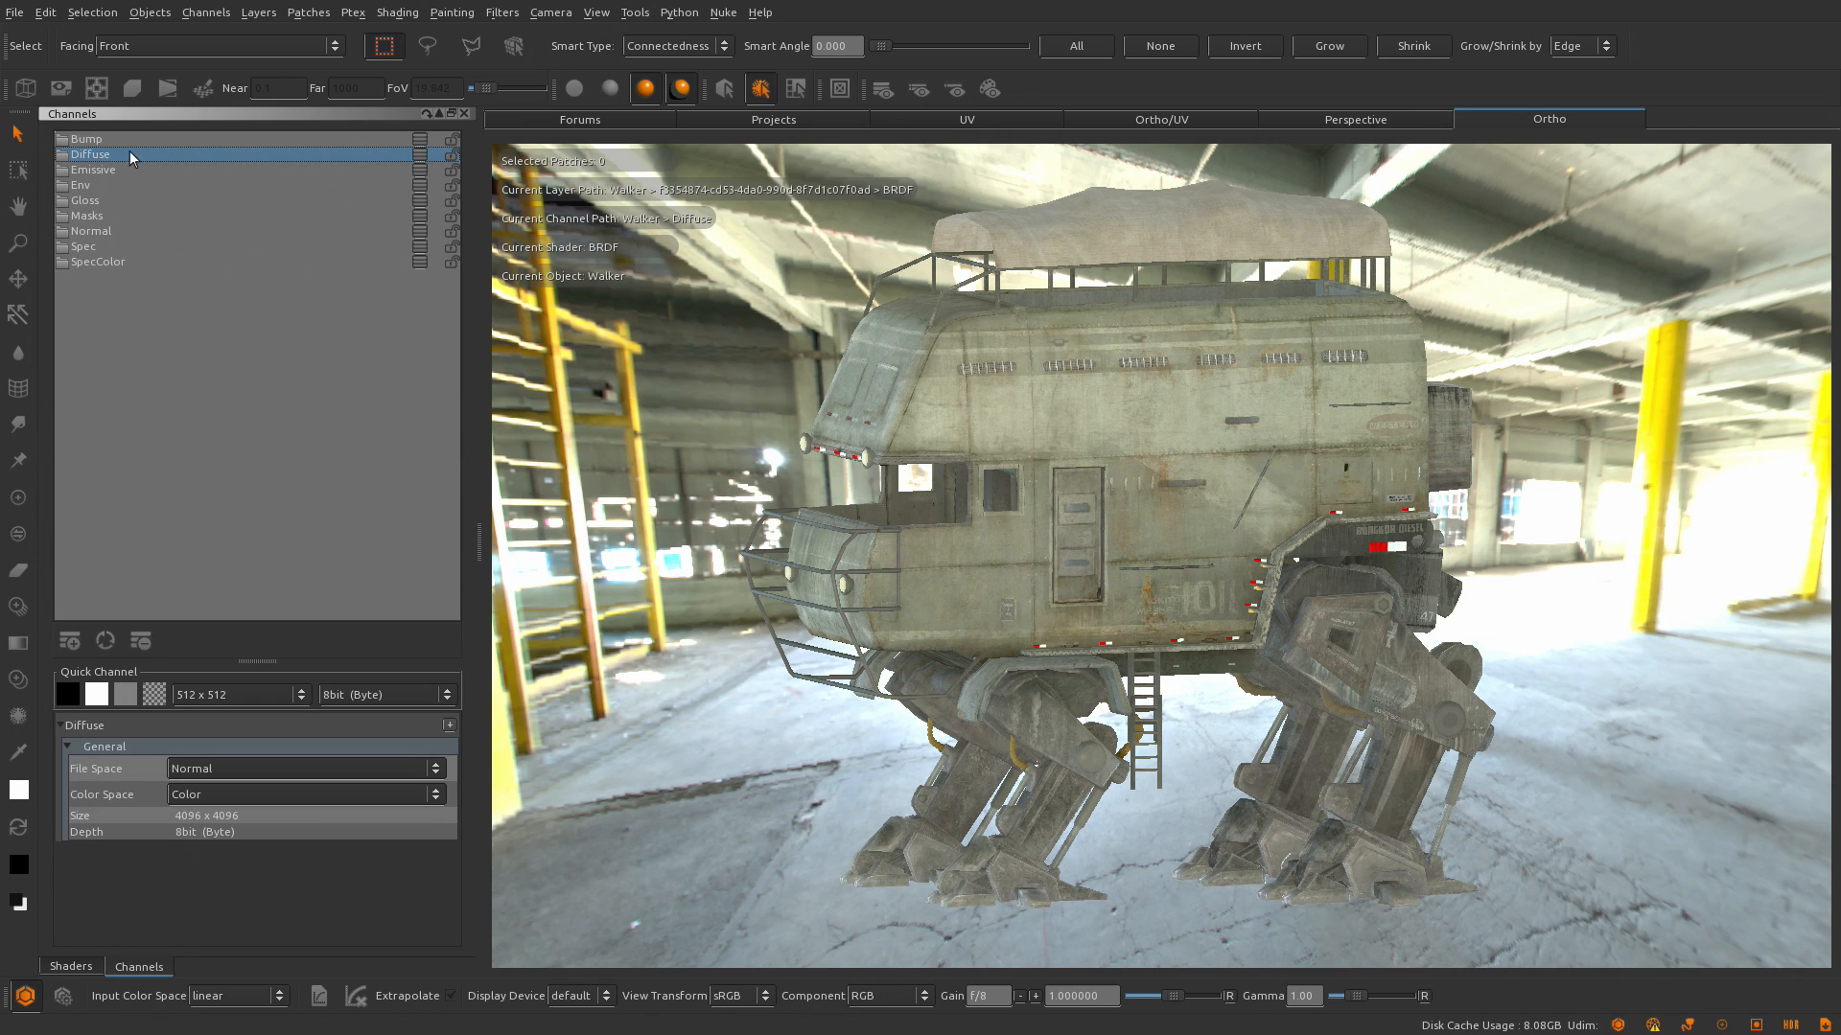
{"action": "double_click", "coordinate": [92, 153]}
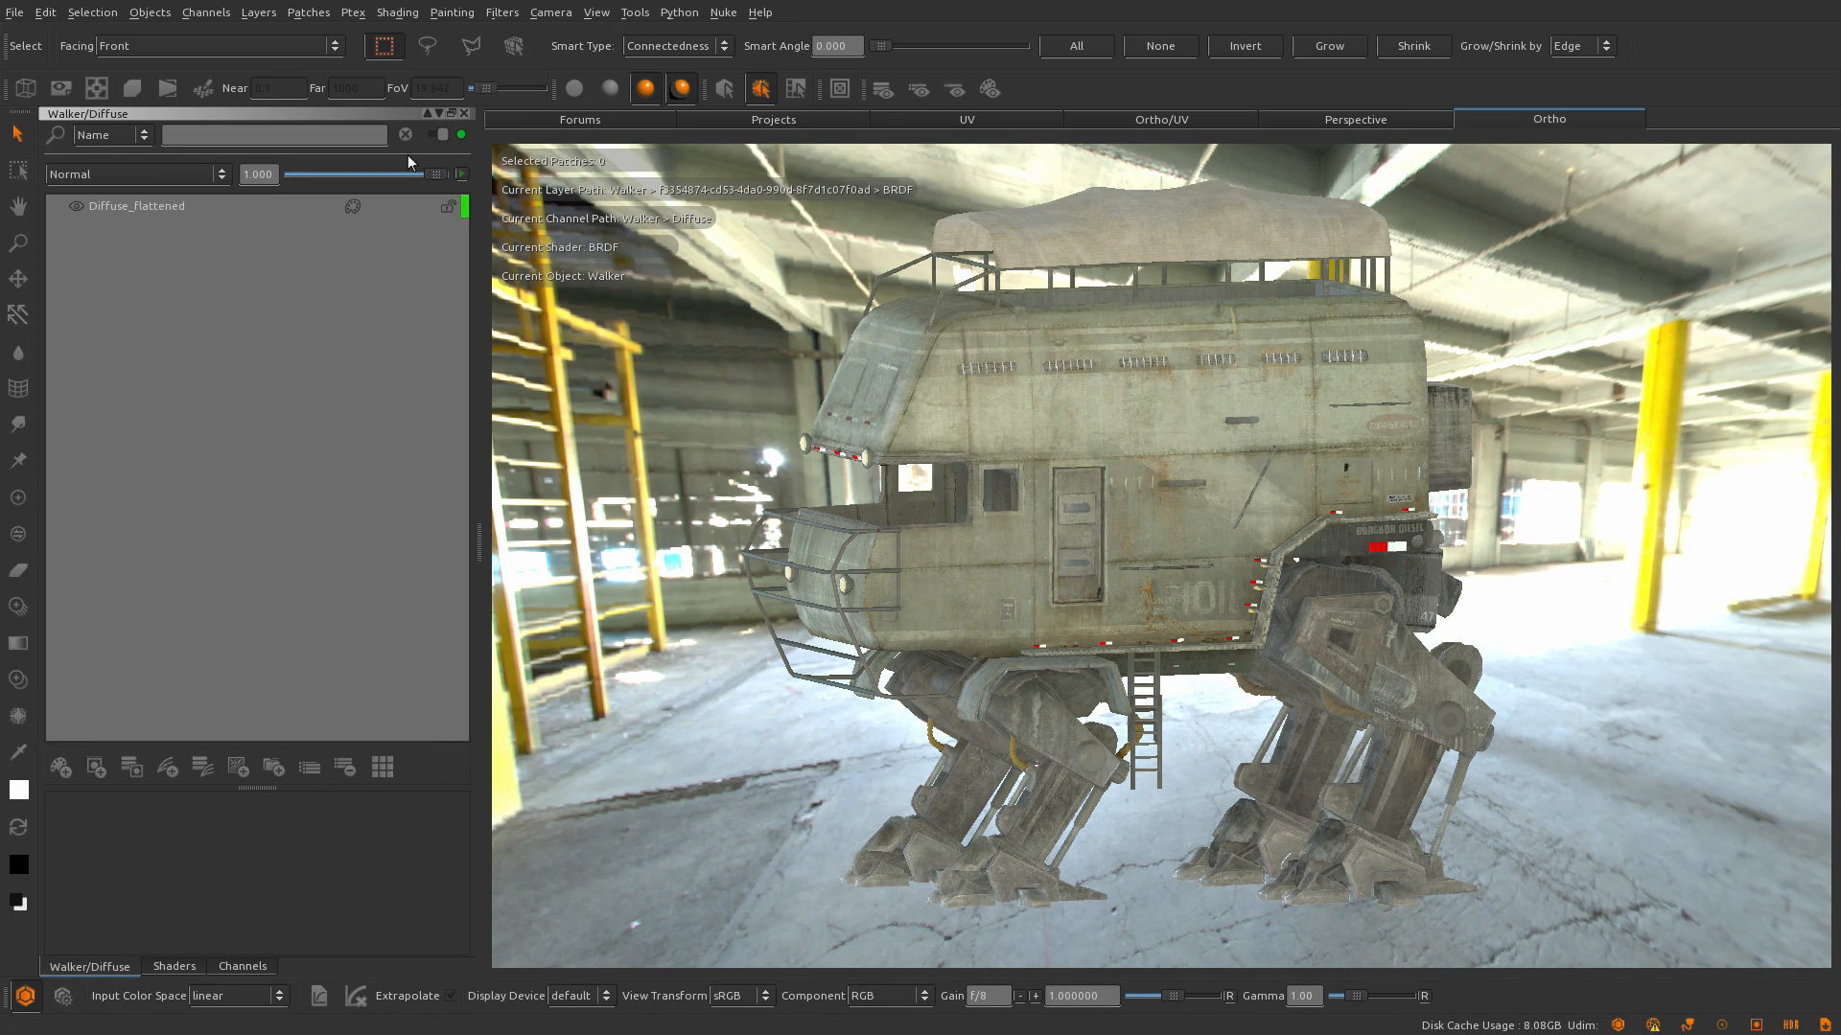
{"action": "mouse_move", "coordinate": [179, 757]}
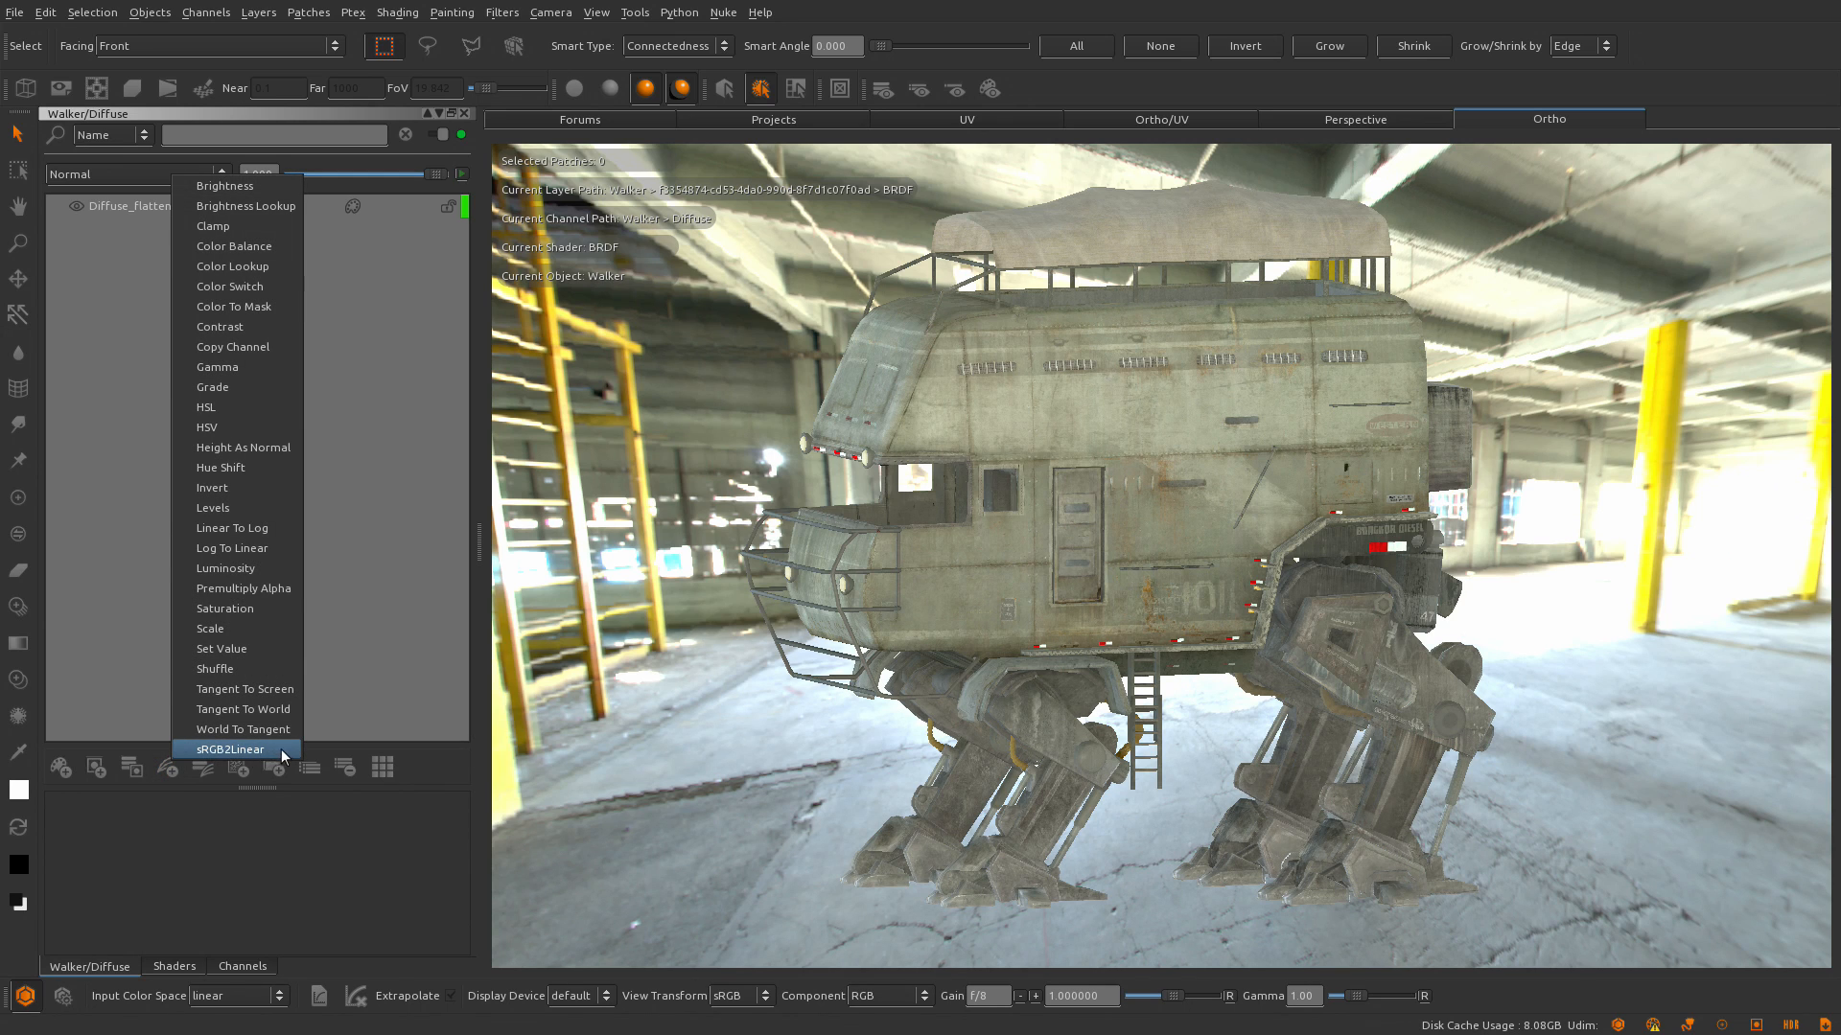
{"action": "left_click", "coordinate": [229, 749]}
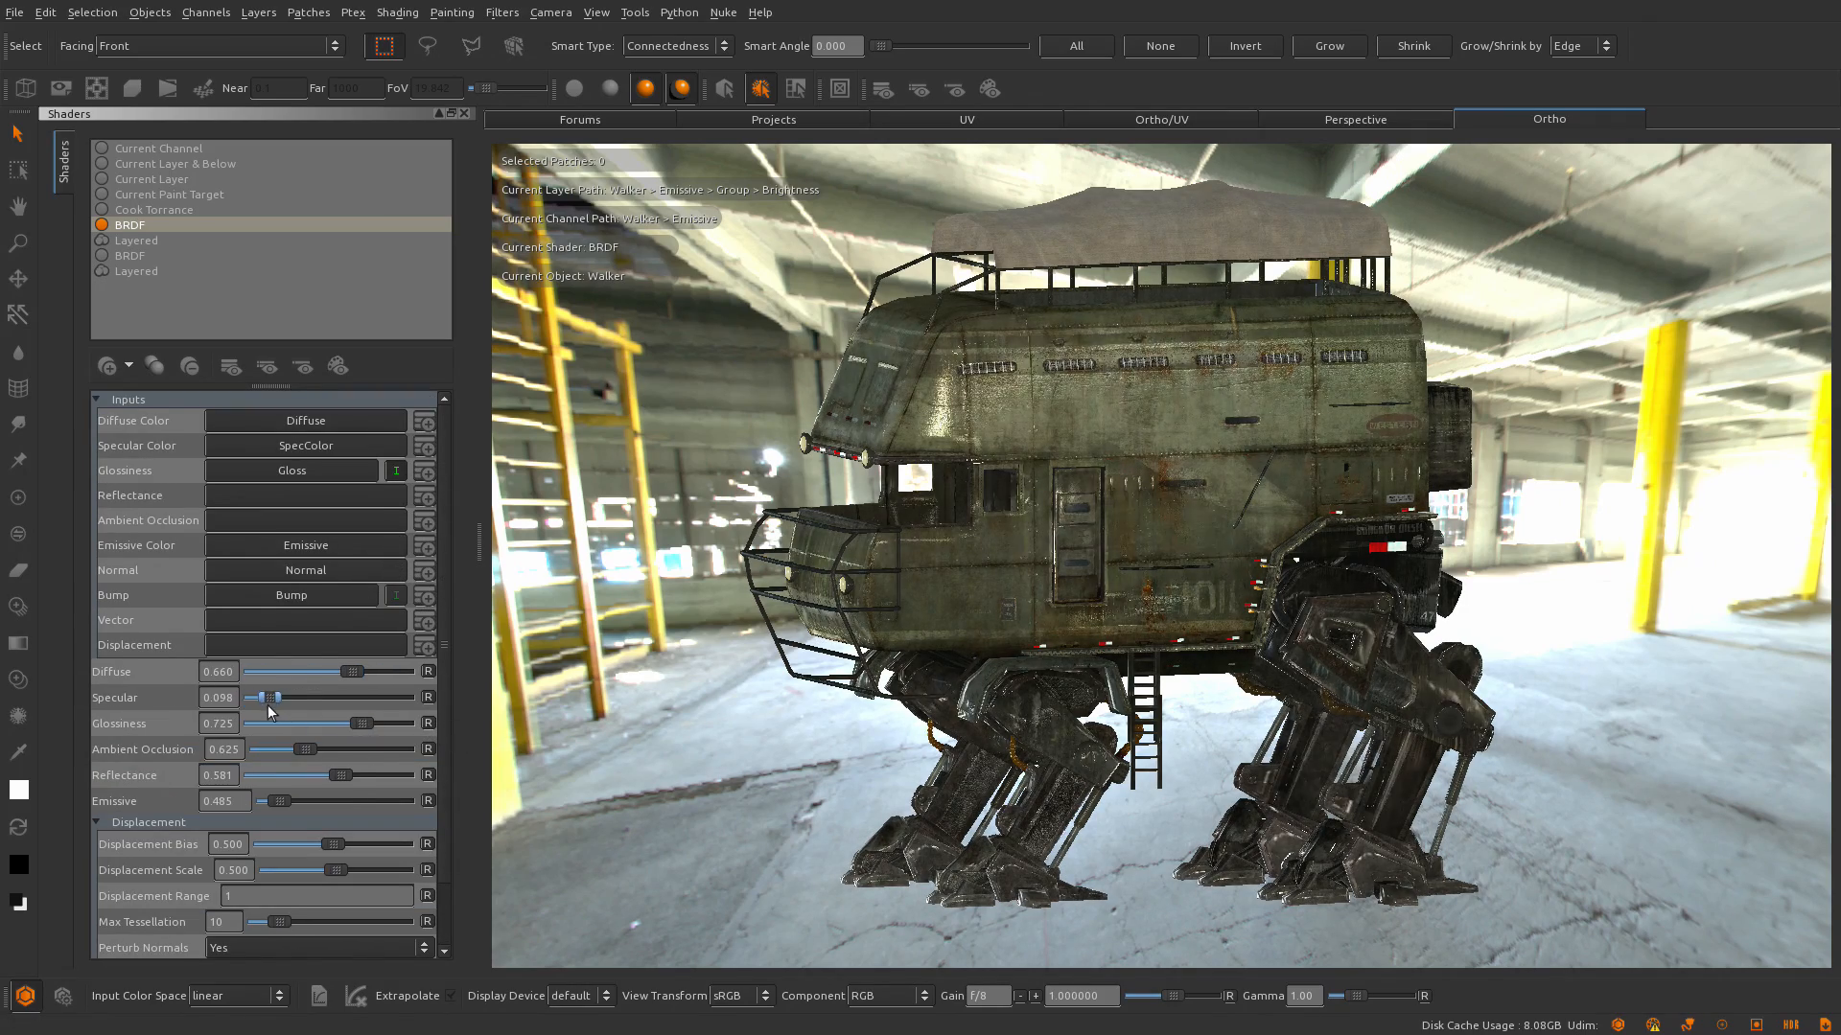
Create a new BRDF shader for the Walker and connect its channels to the inputs
{"action": "left_click", "coordinate": [136, 241]}
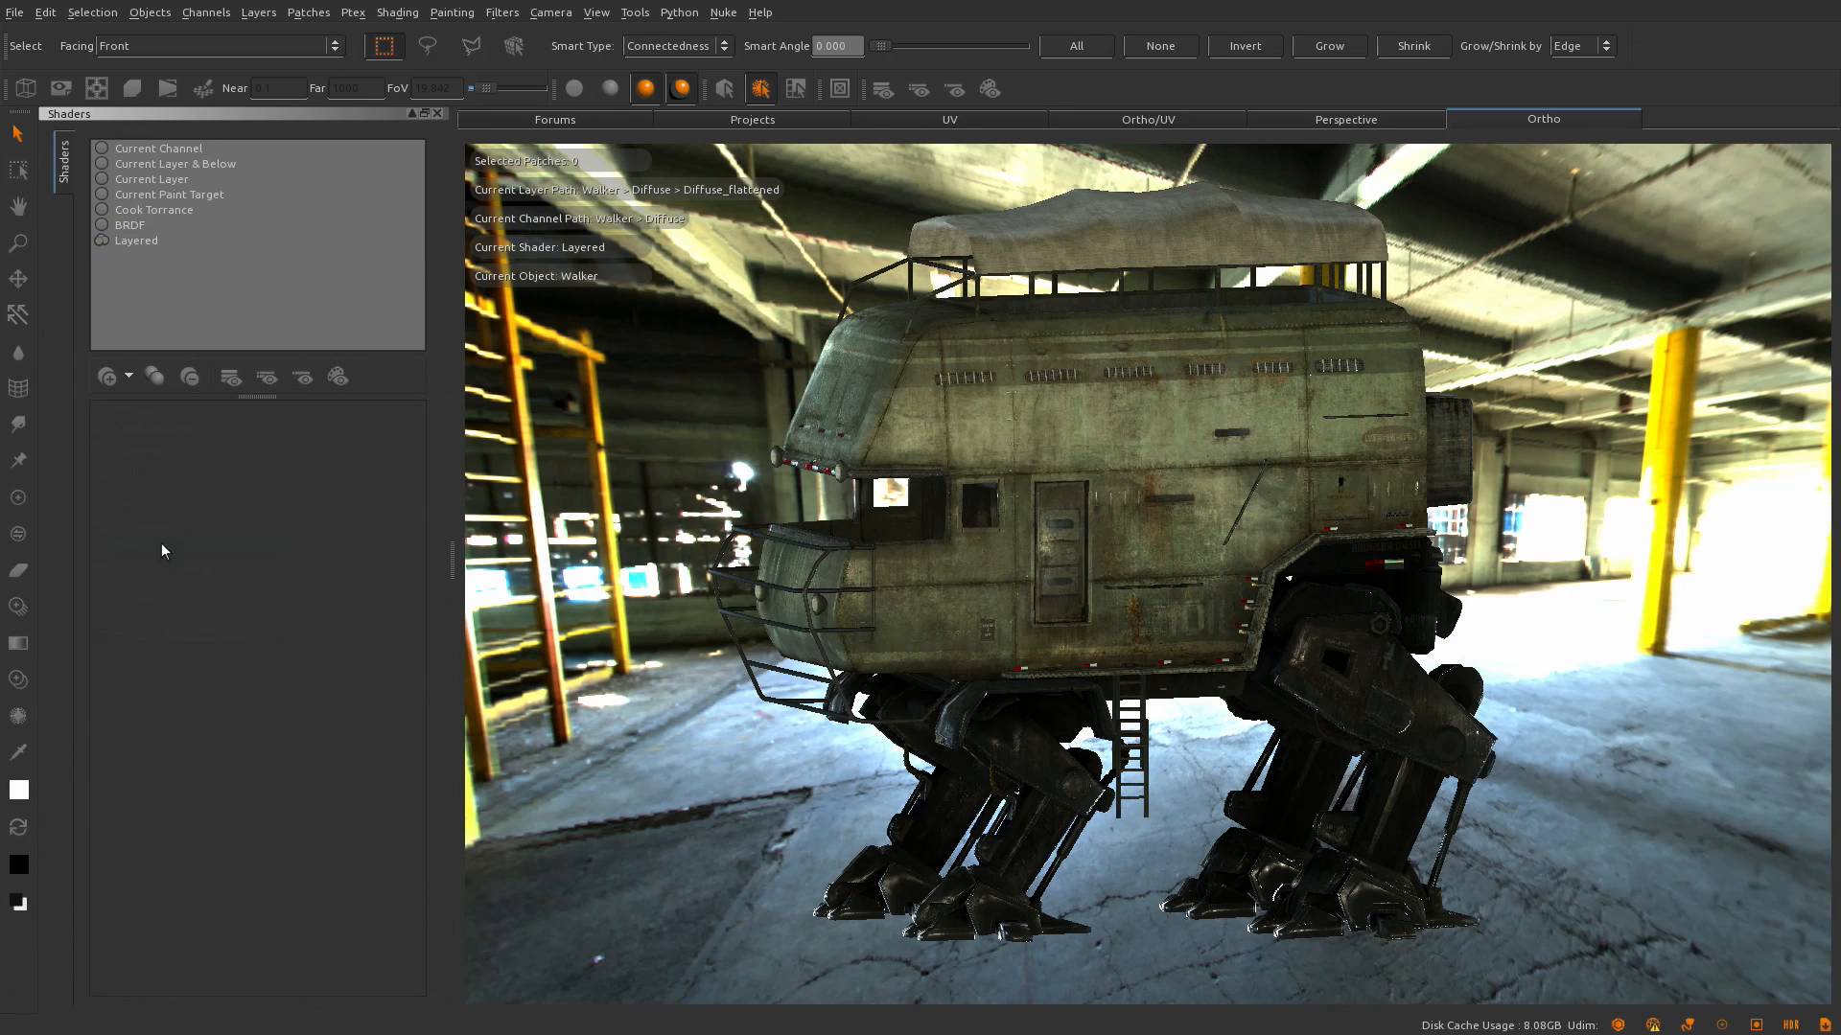
{"action": "left_click", "coordinate": [130, 255]}
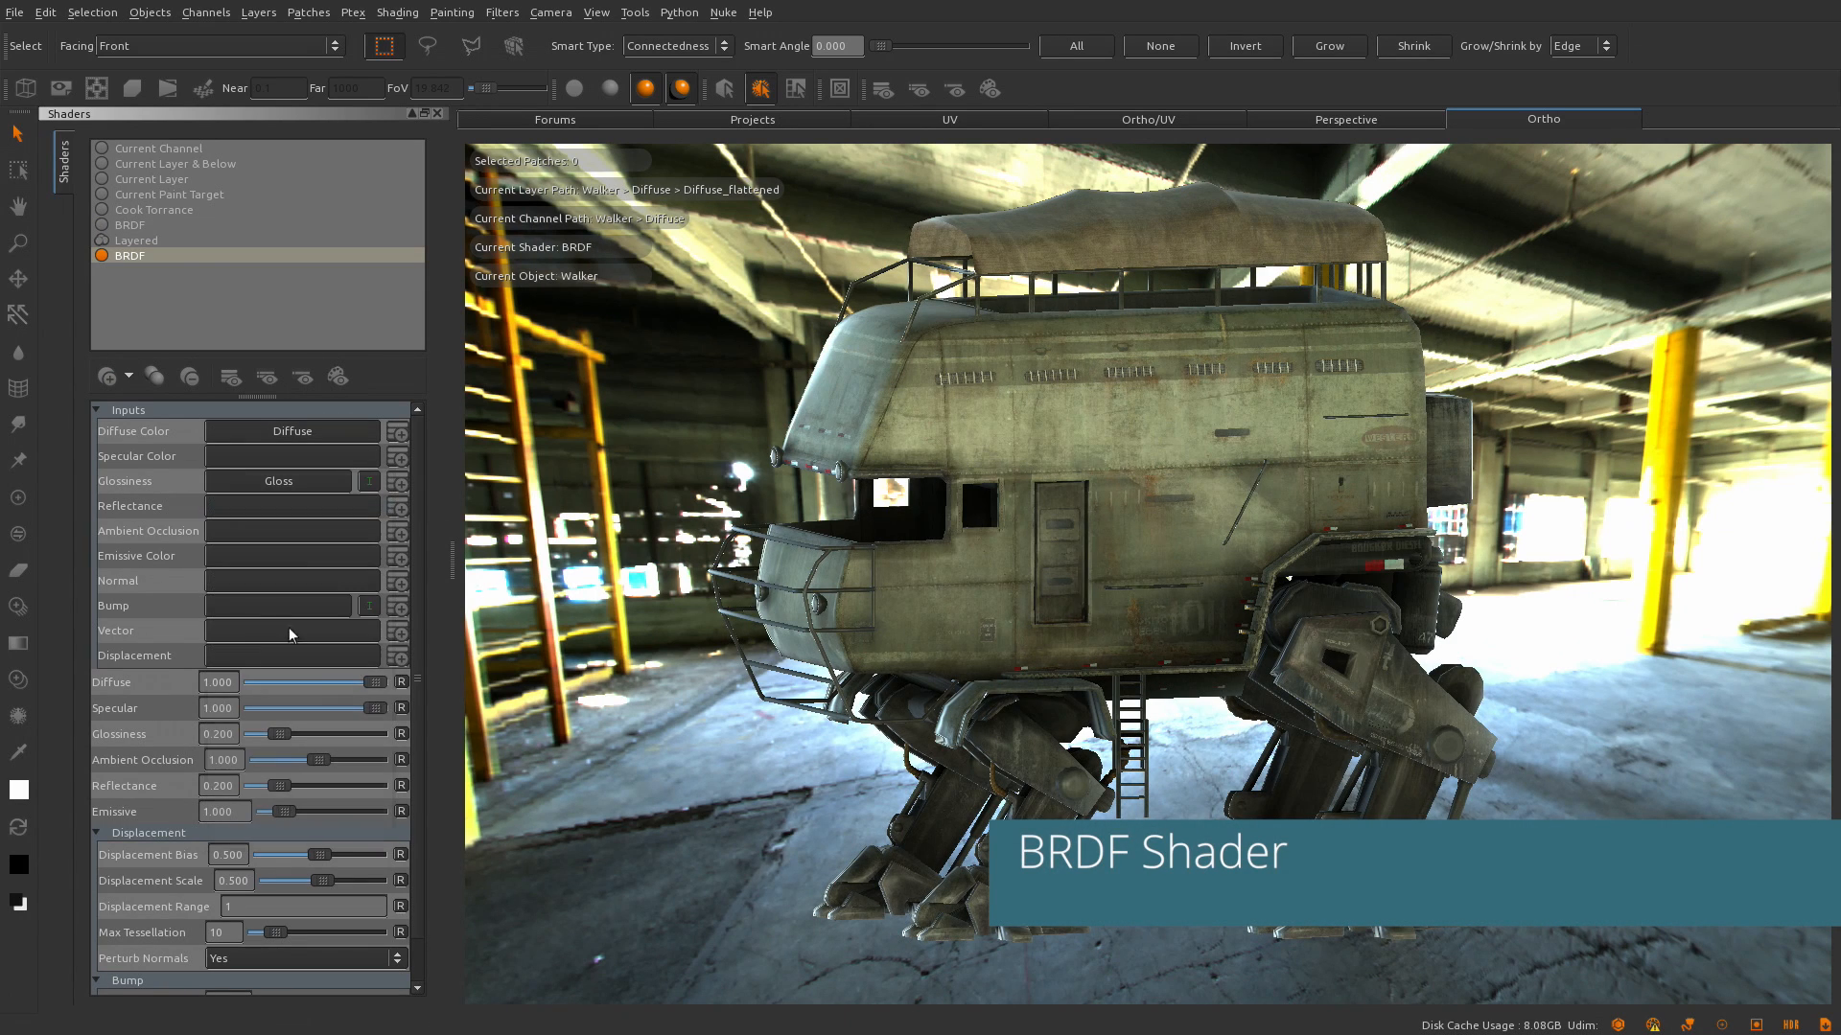
{"action": "left_click", "coordinate": [291, 580]}
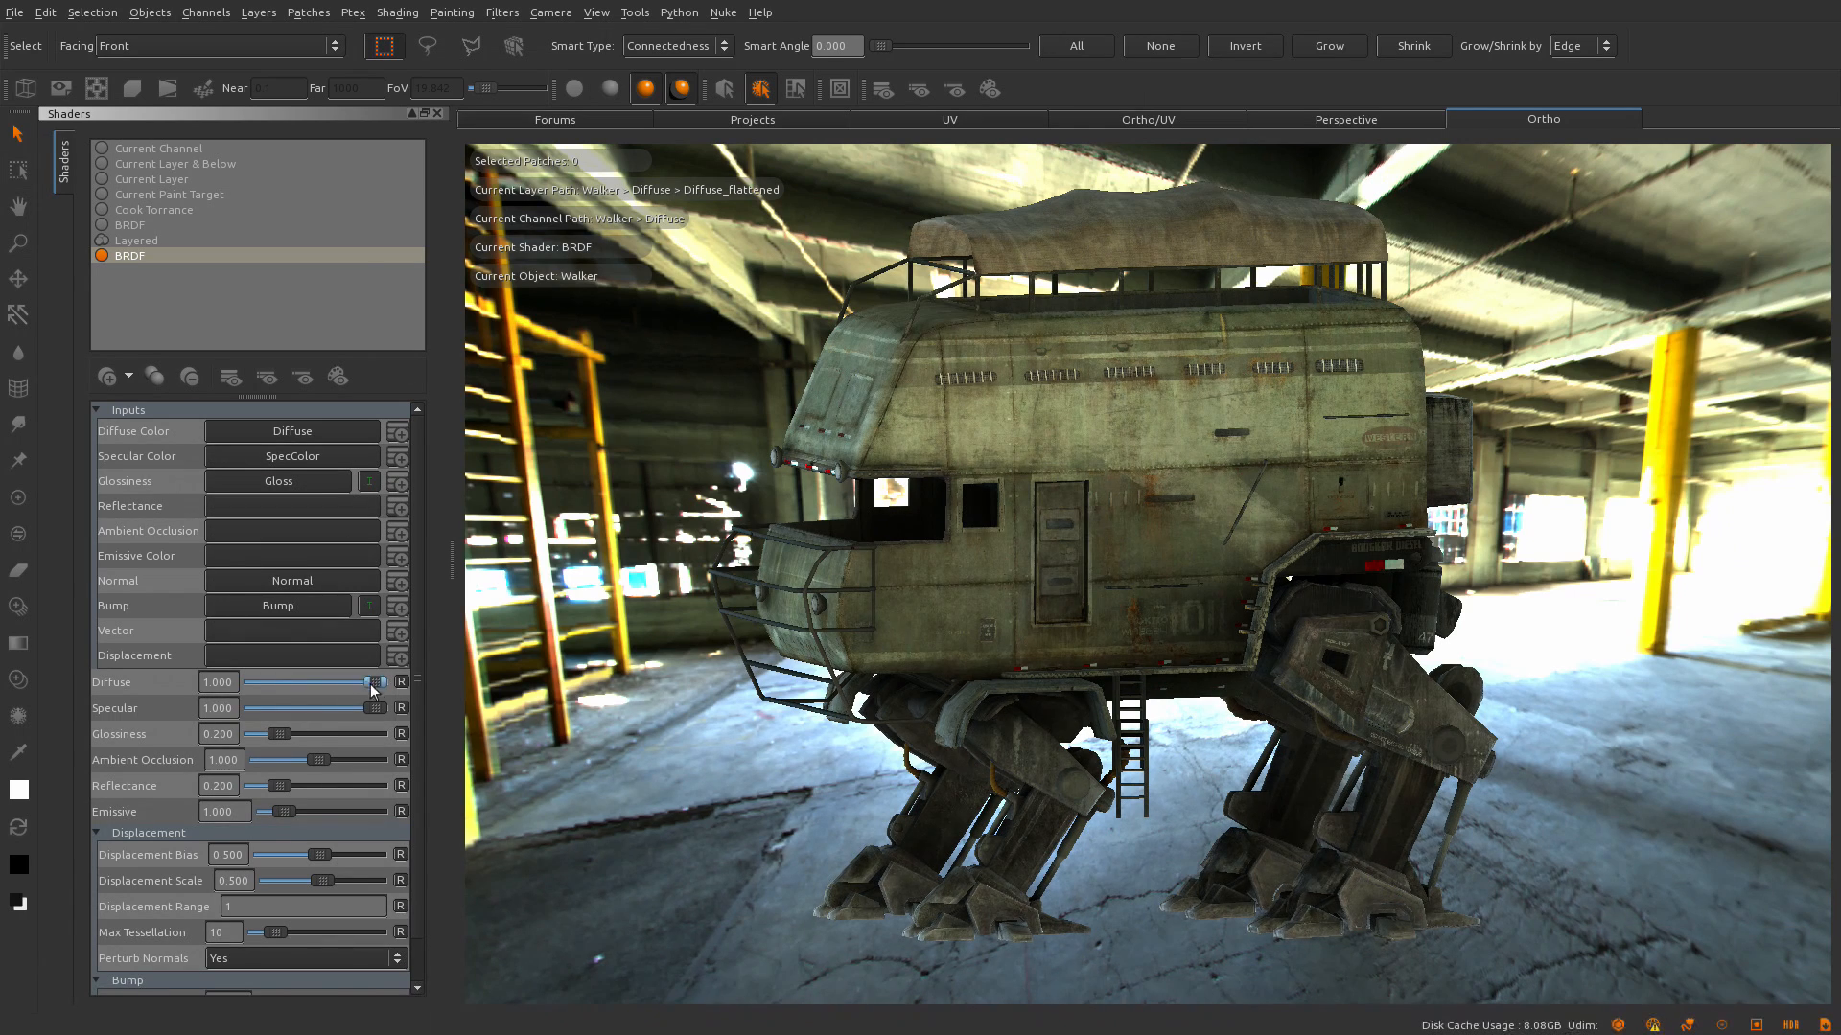
Tune the new shader's Diffuse, Bump Weight and Glossiness sliders
{"action": "left_click_drag", "start_coordinate": [293, 733], "coordinate": [387, 733]}
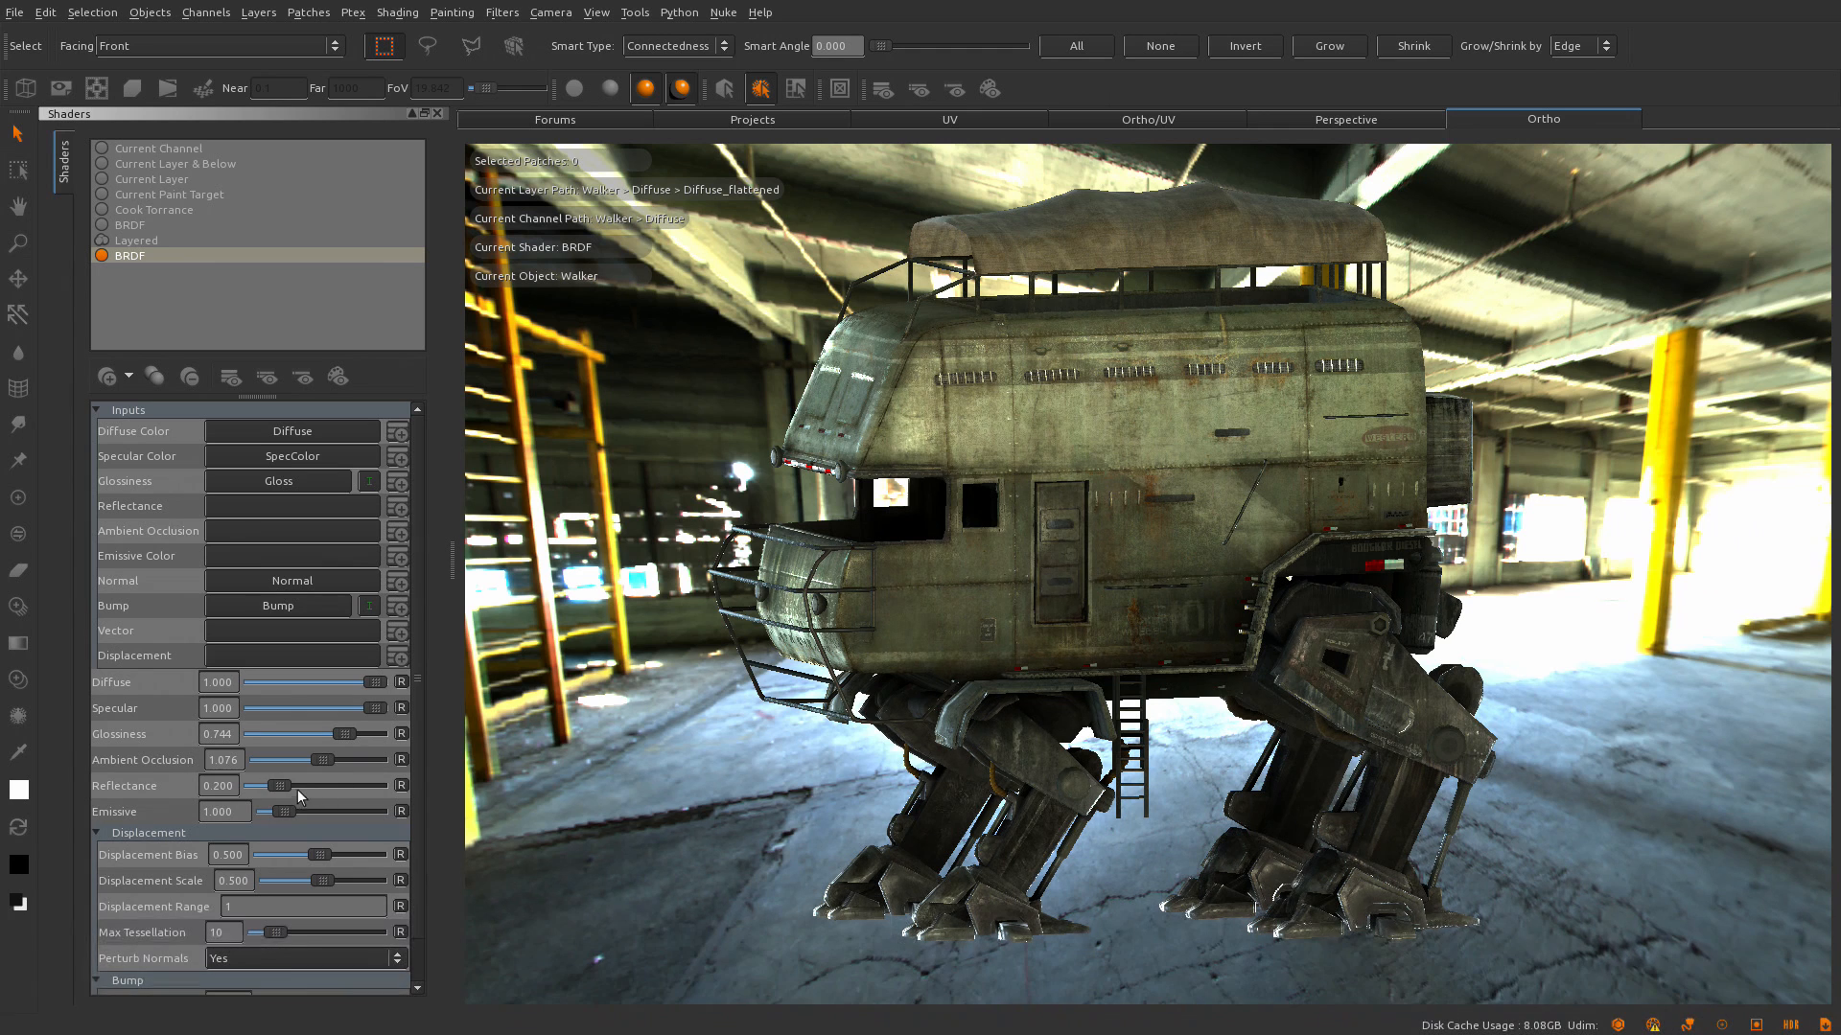
{"action": "scroll", "scroll_direction": "down", "scroll_amount": 3}
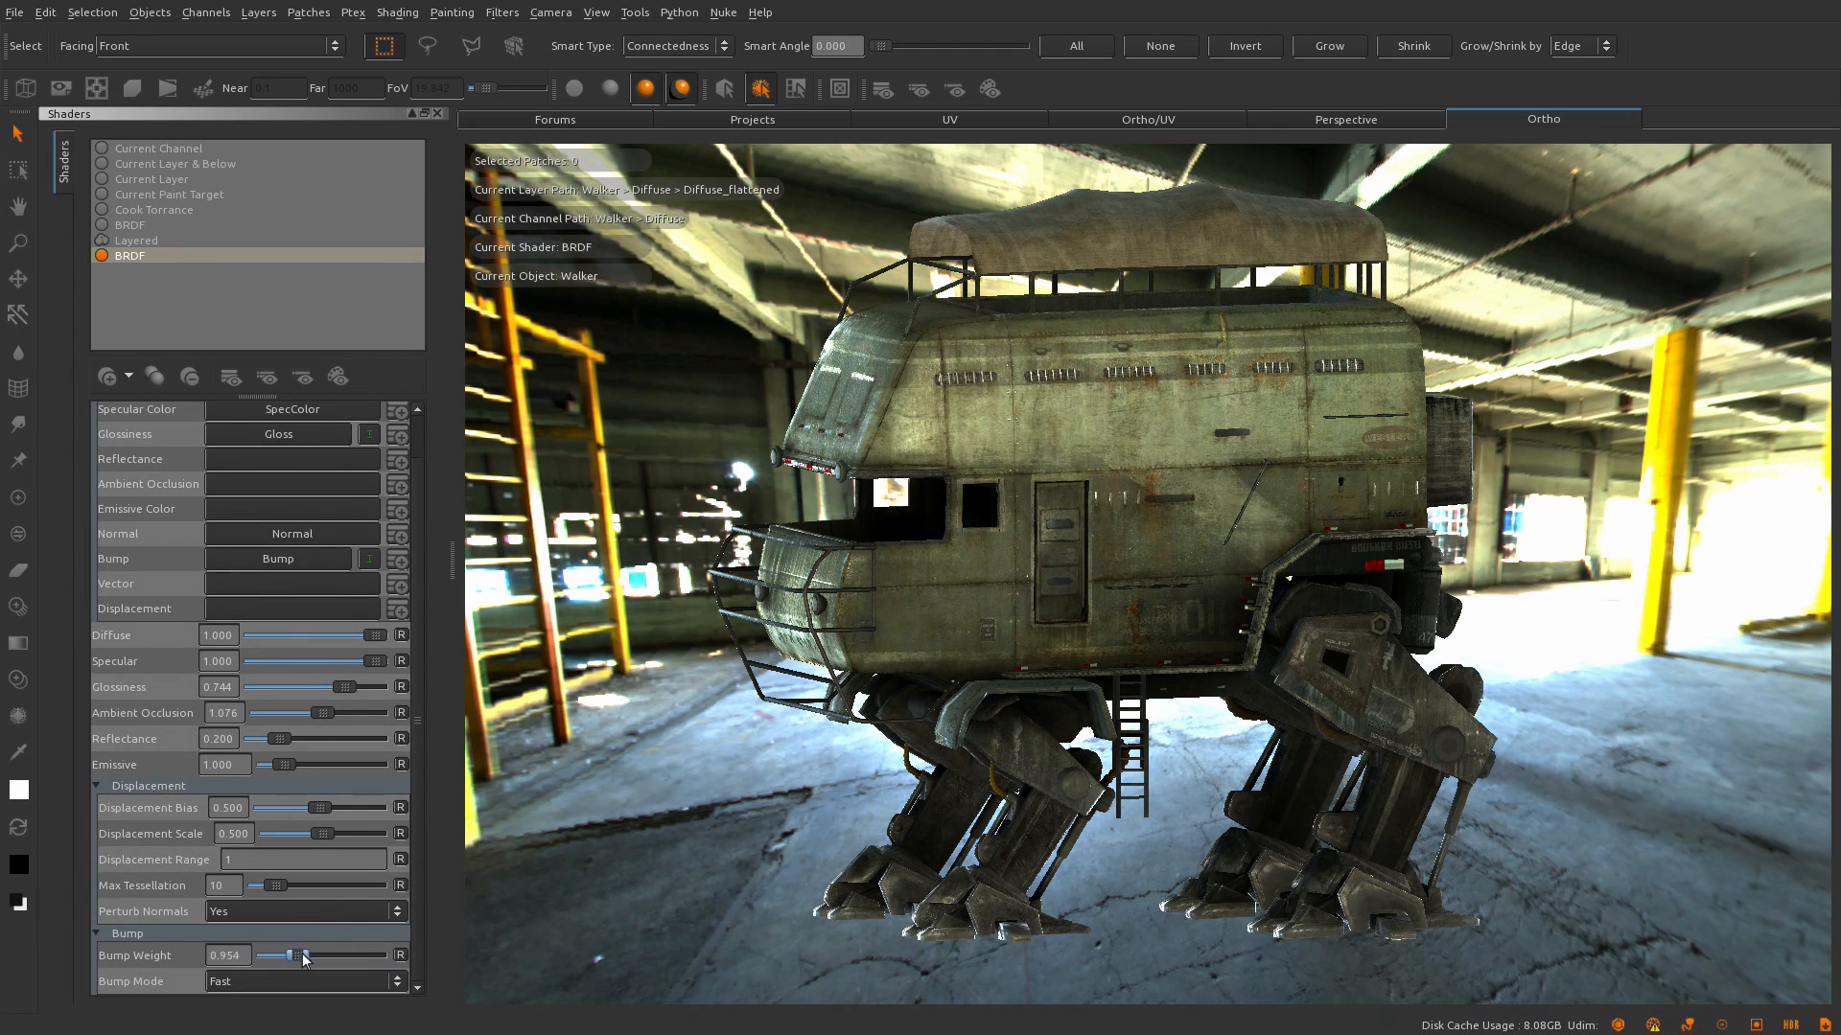
{"action": "left_click_drag", "start_coordinate": [270, 955], "coordinate": [308, 956]}
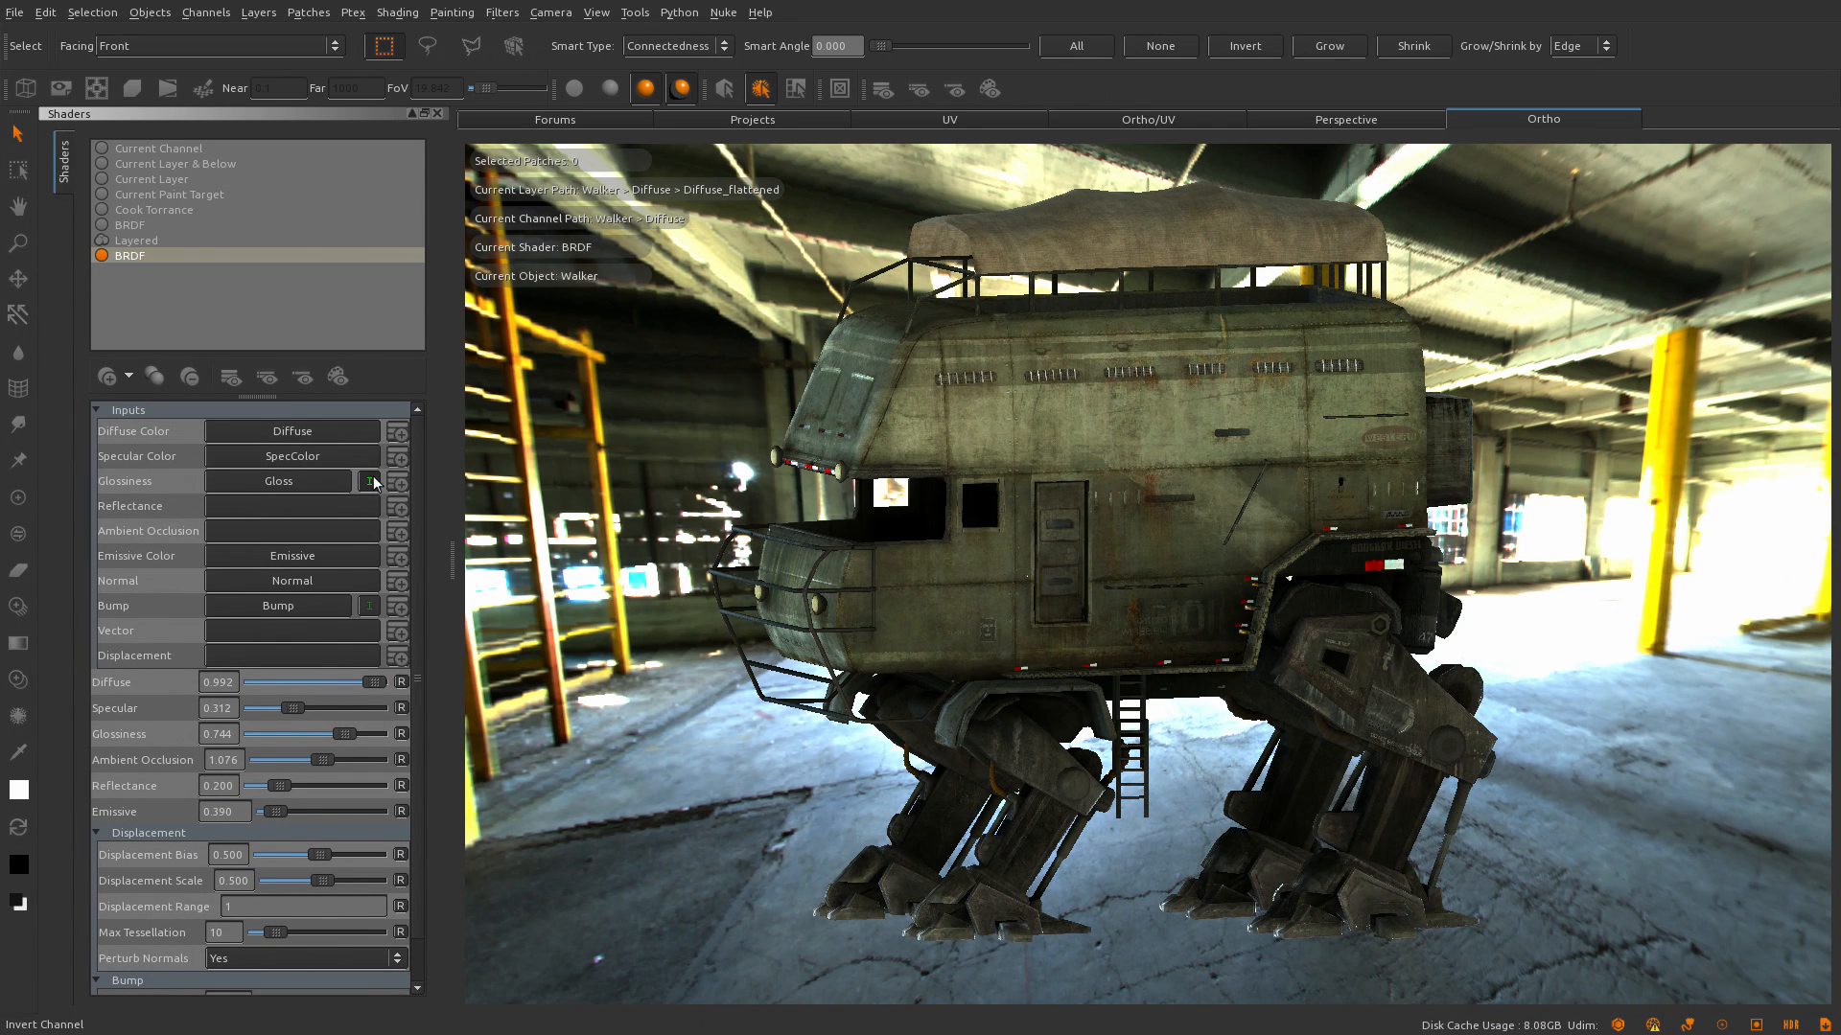
{"action": "left_click_drag", "start_coordinate": [350, 734], "coordinate": [333, 734]}
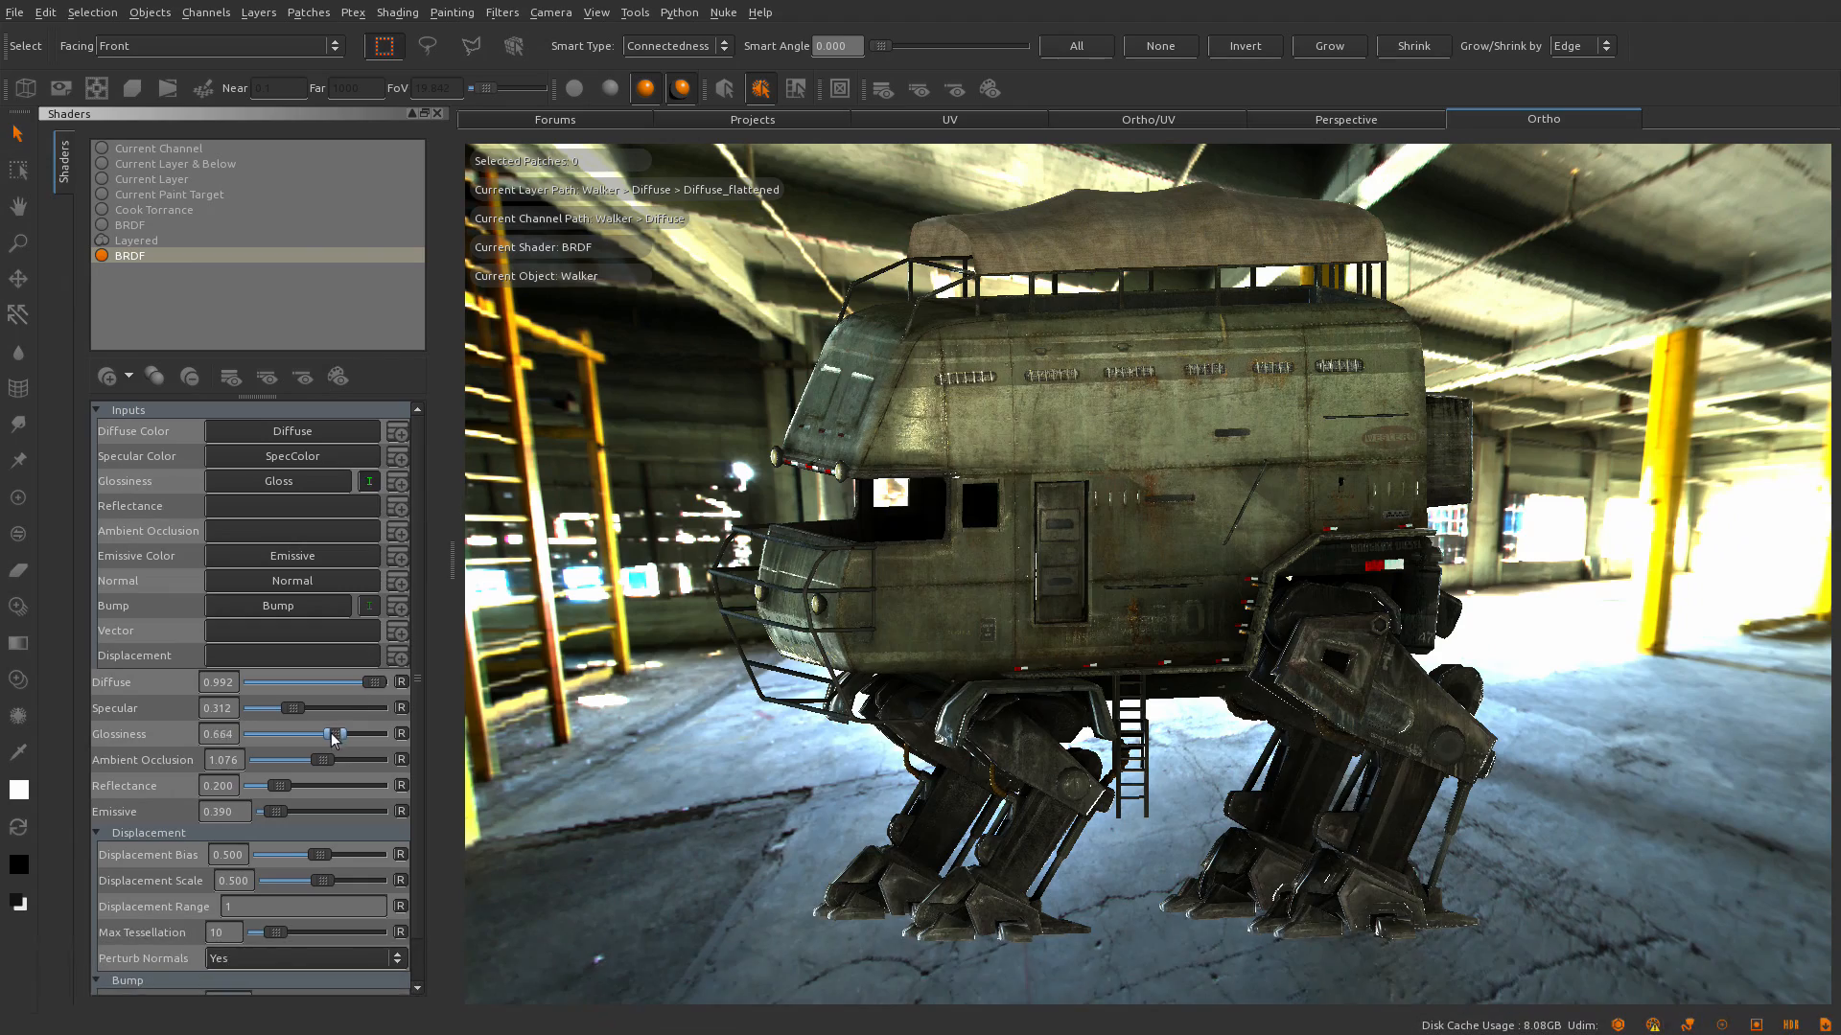
{"action": "left_click_drag", "start_coordinate": [334, 733], "coordinate": [357, 733]}
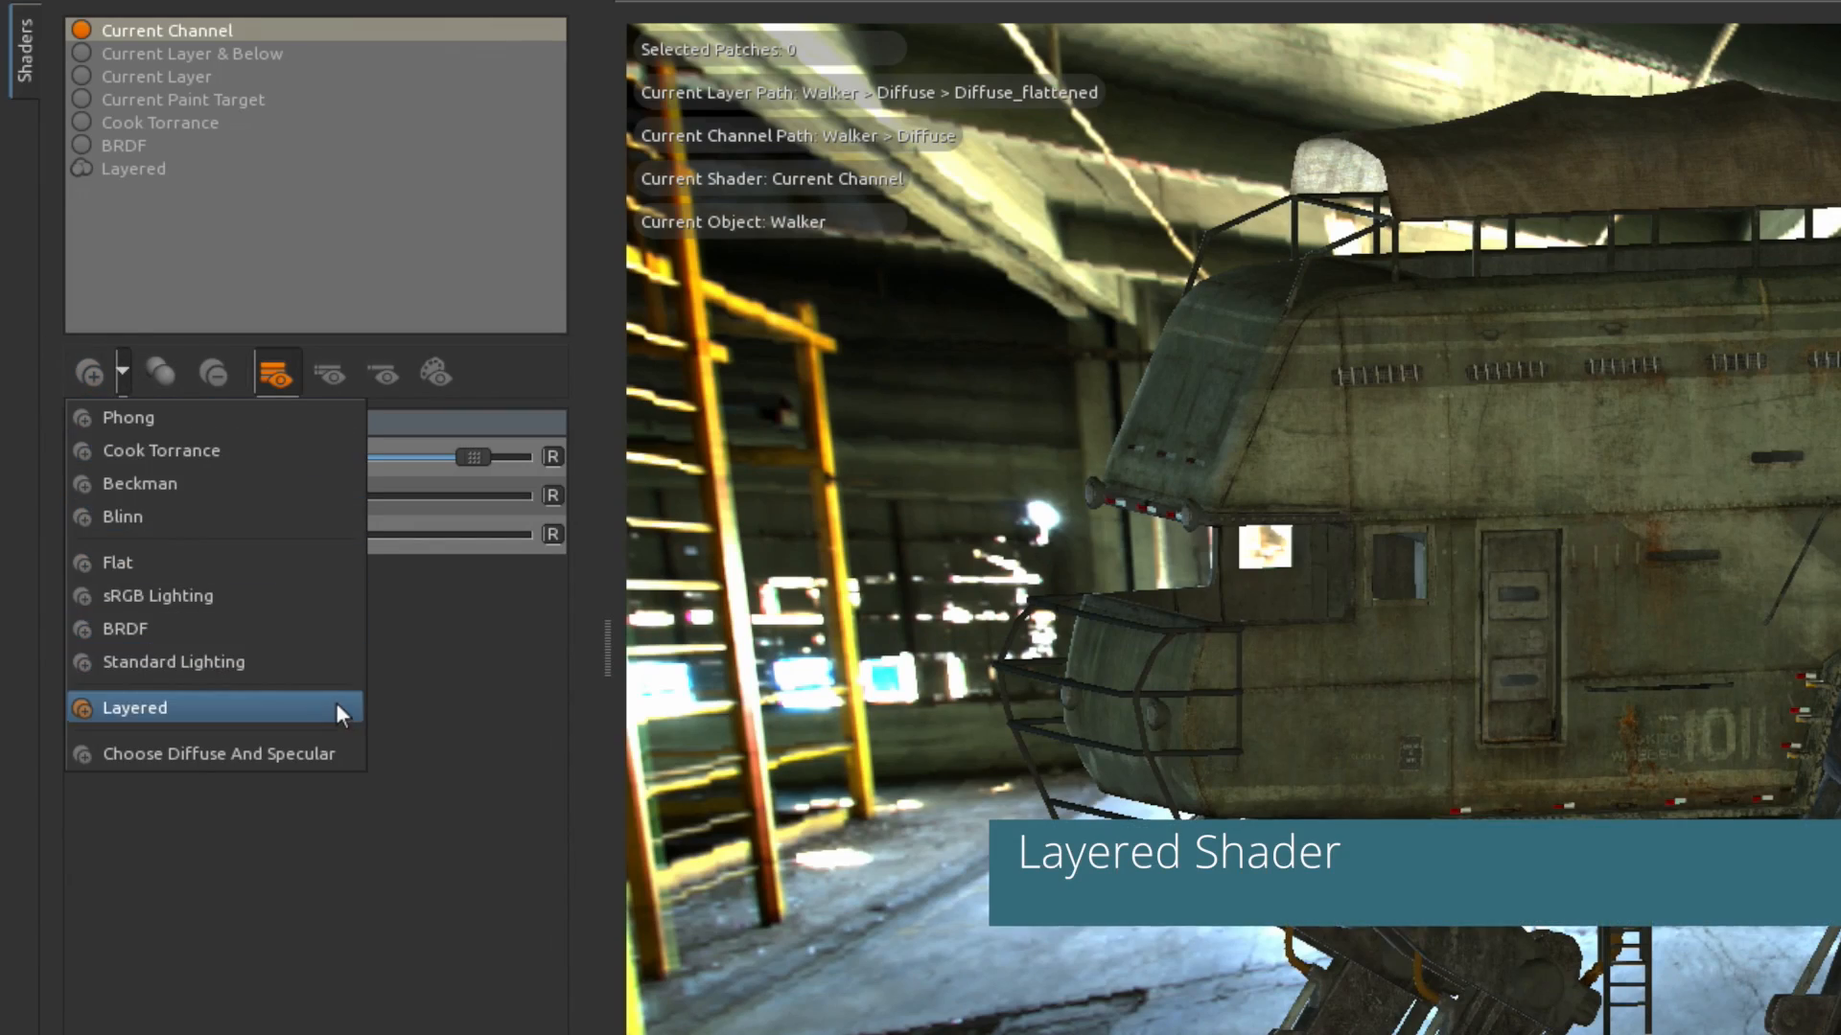
Create a layered shader with a 2048 x 2048 mask and darken the BRDF_Legs layer
{"action": "left_click", "coordinate": [135, 707]}
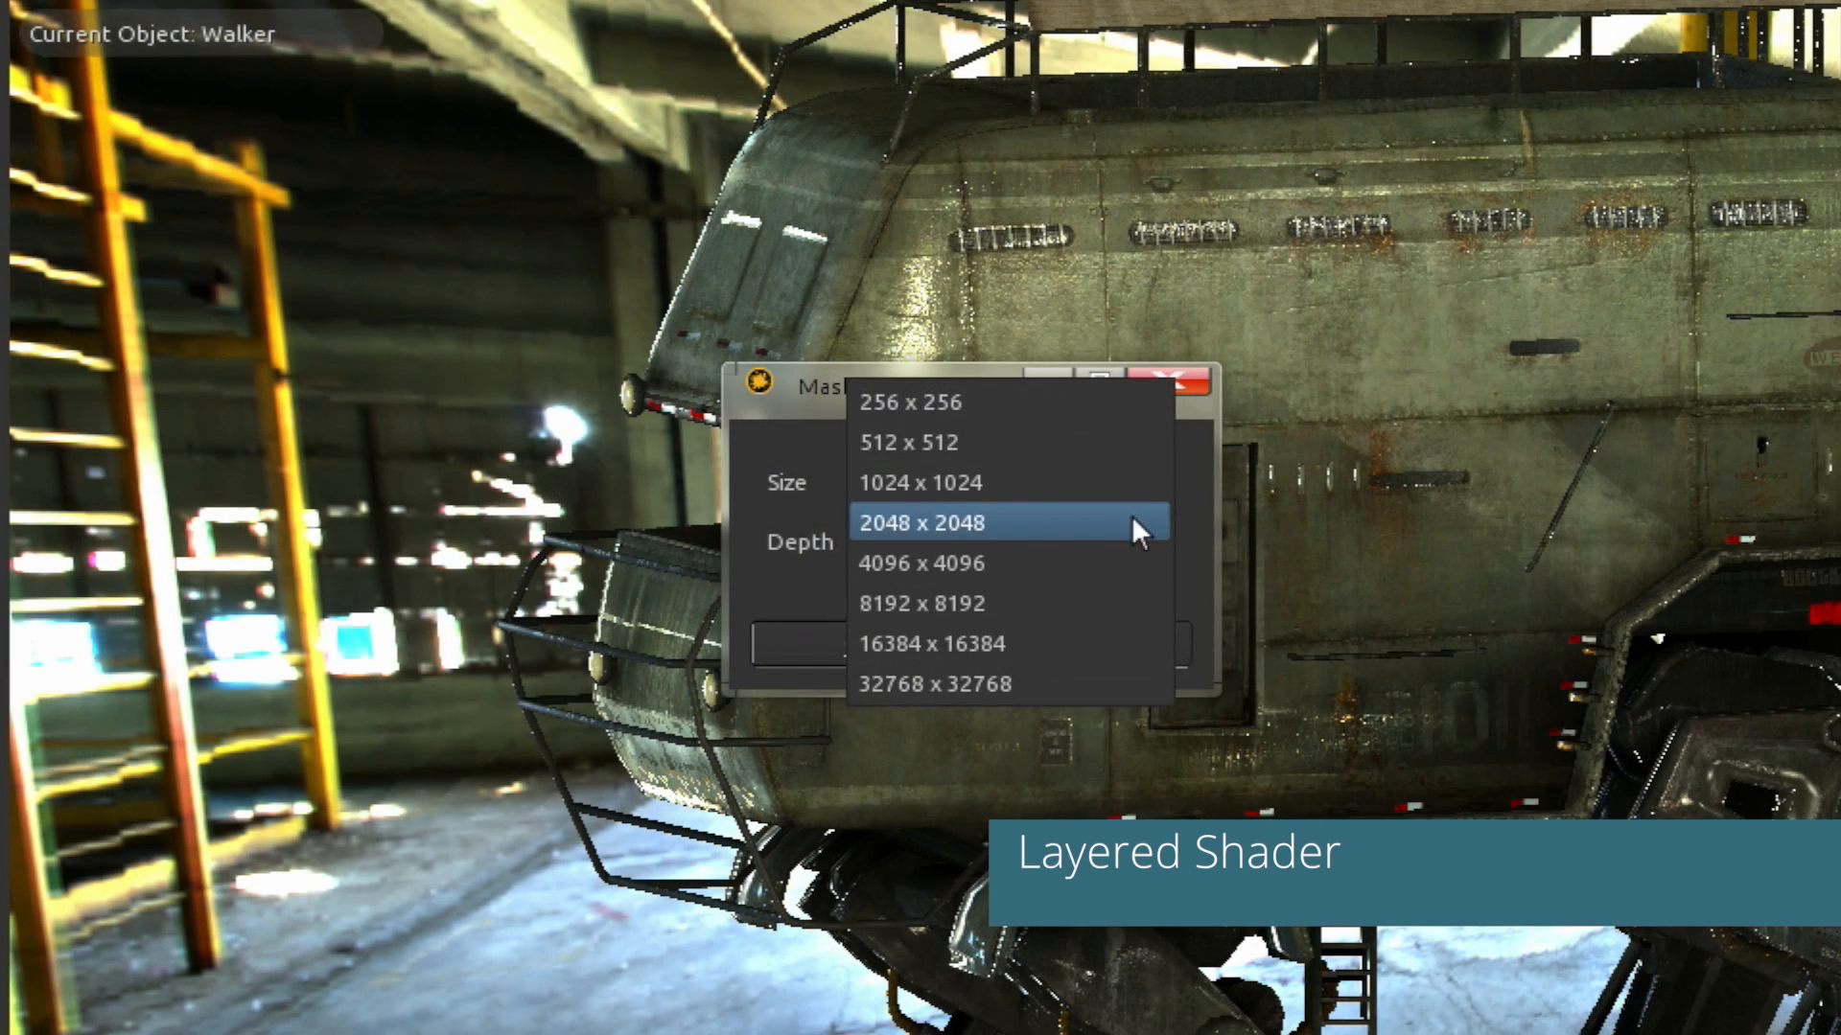
{"action": "left_click", "coordinate": [922, 523]}
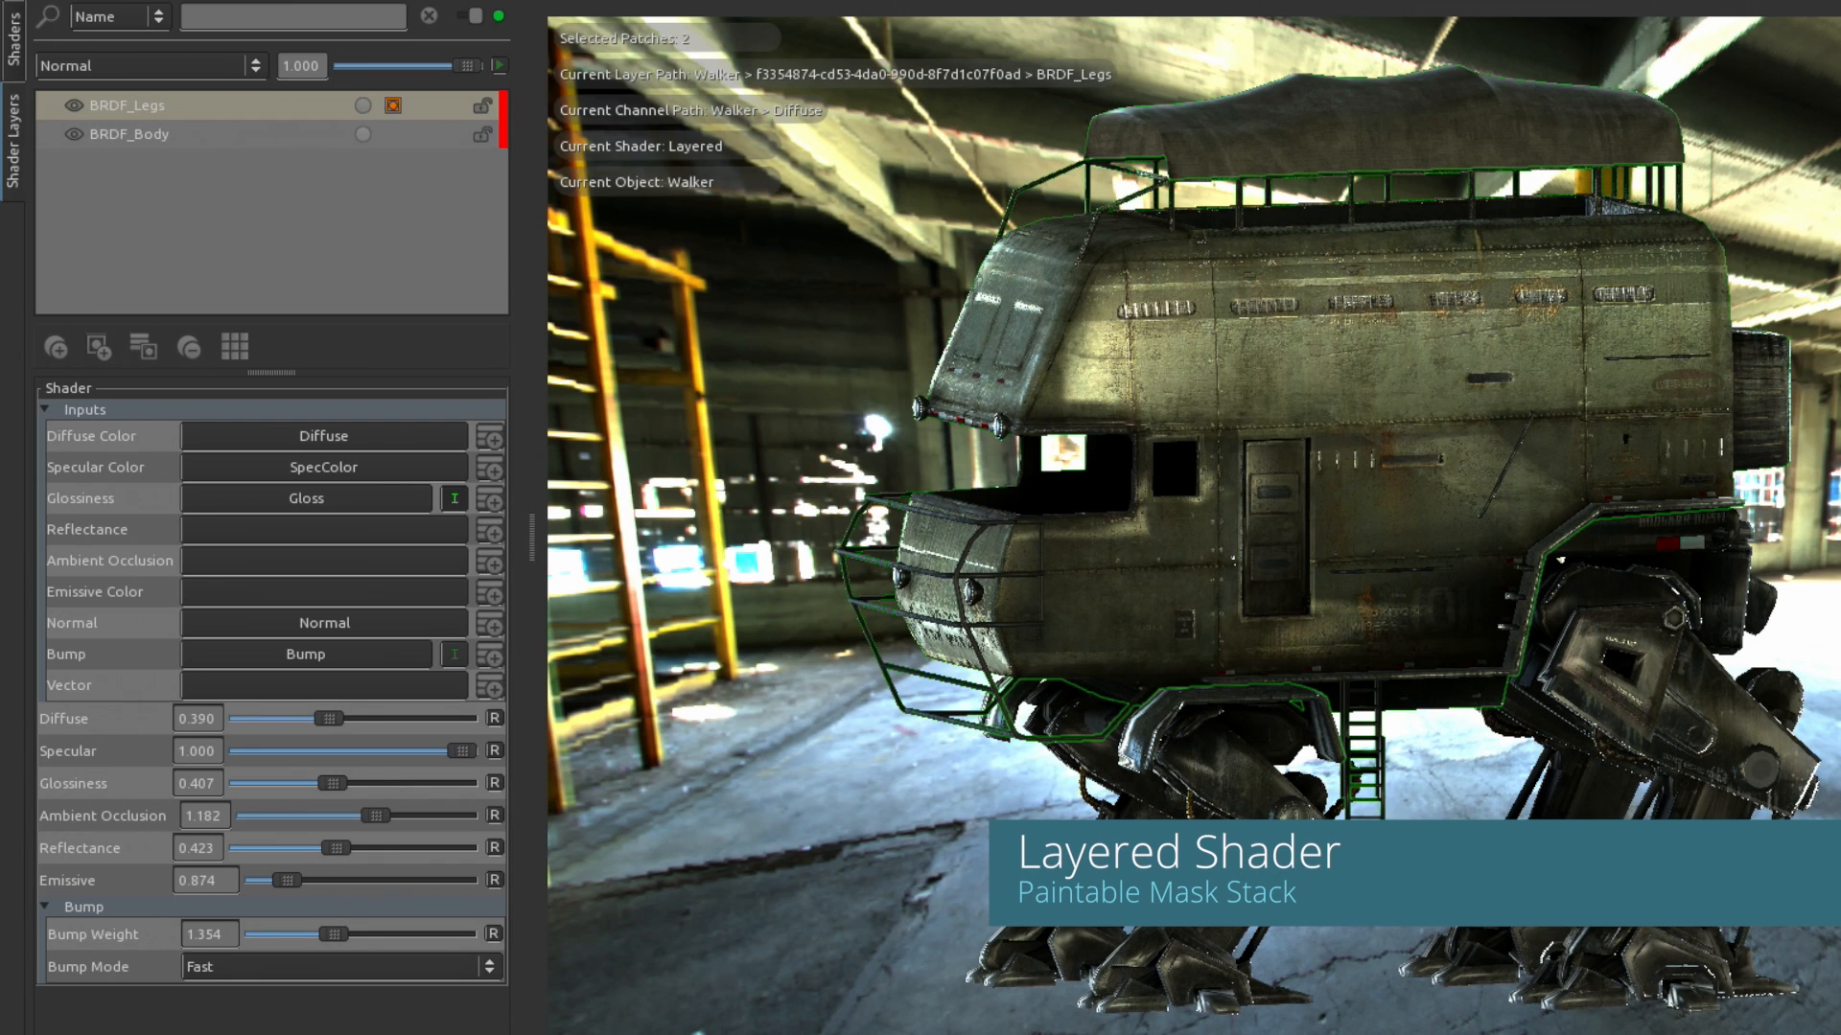
{"action": "left_click_drag", "start_coordinate": [328, 717], "coordinate": [314, 717]}
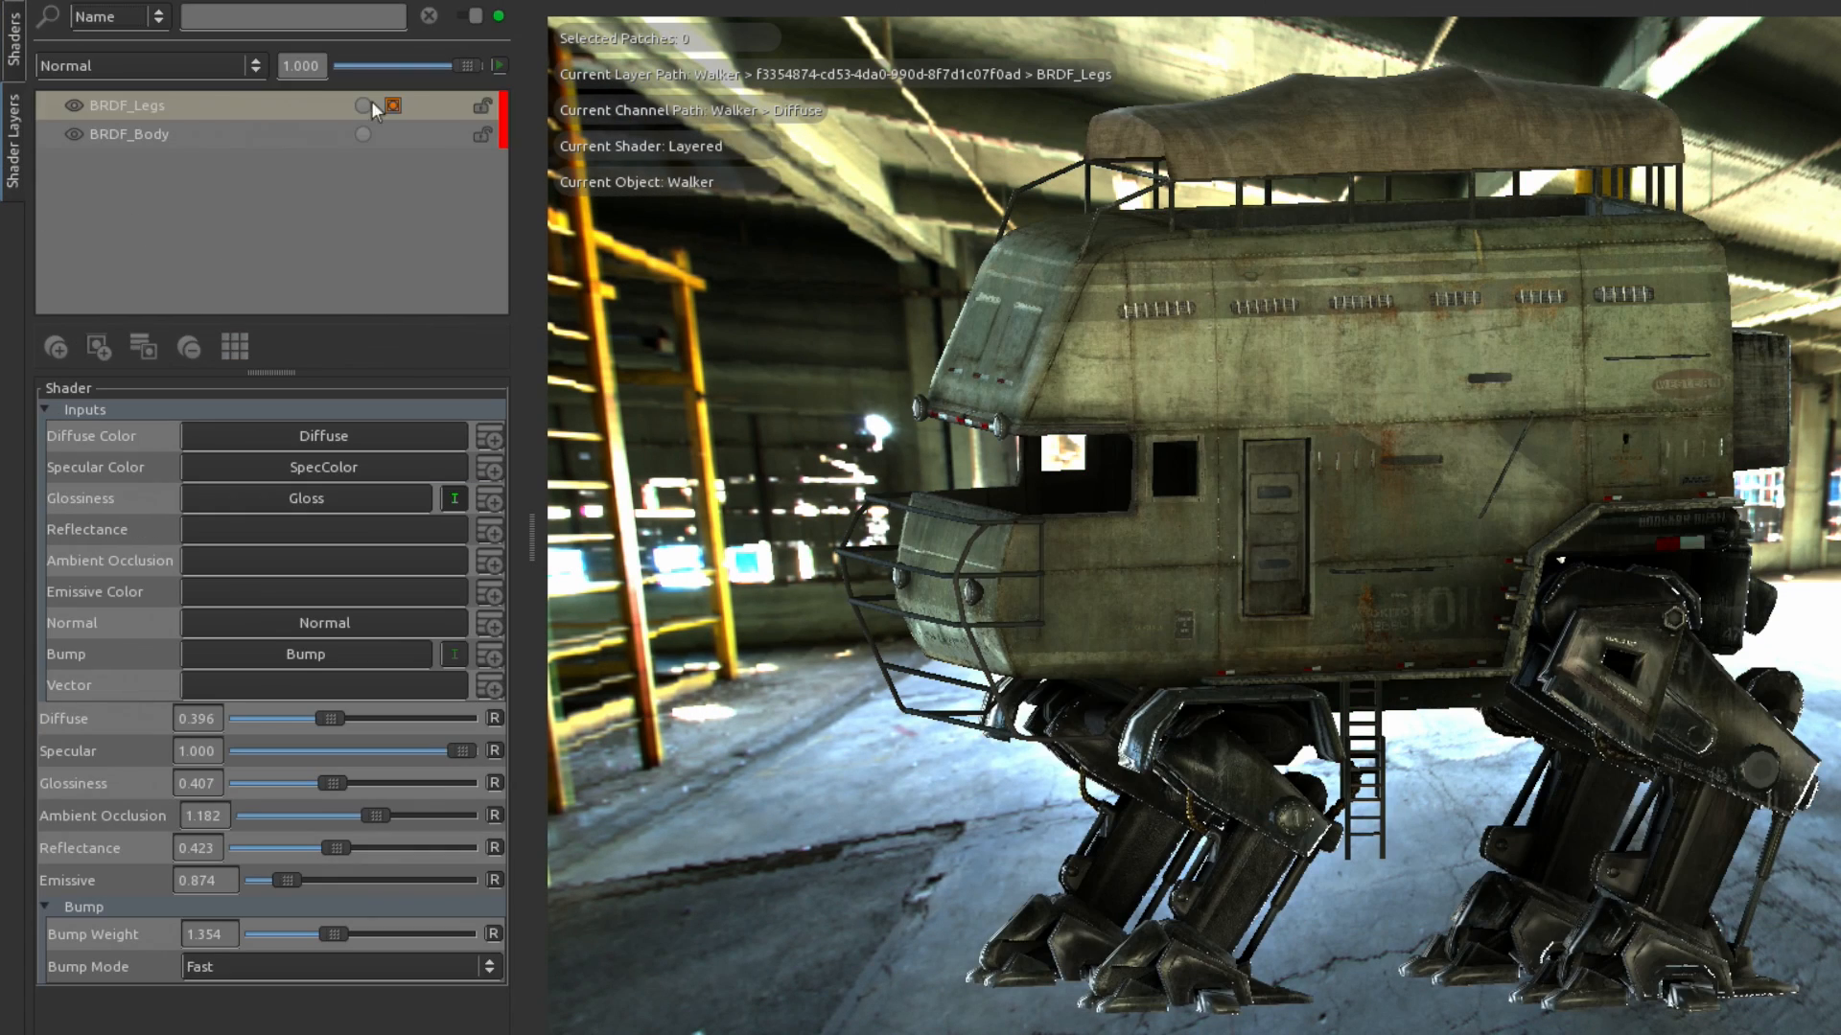
{"action": "left_click_drag", "start_coordinate": [335, 717], "coordinate": [296, 717]}
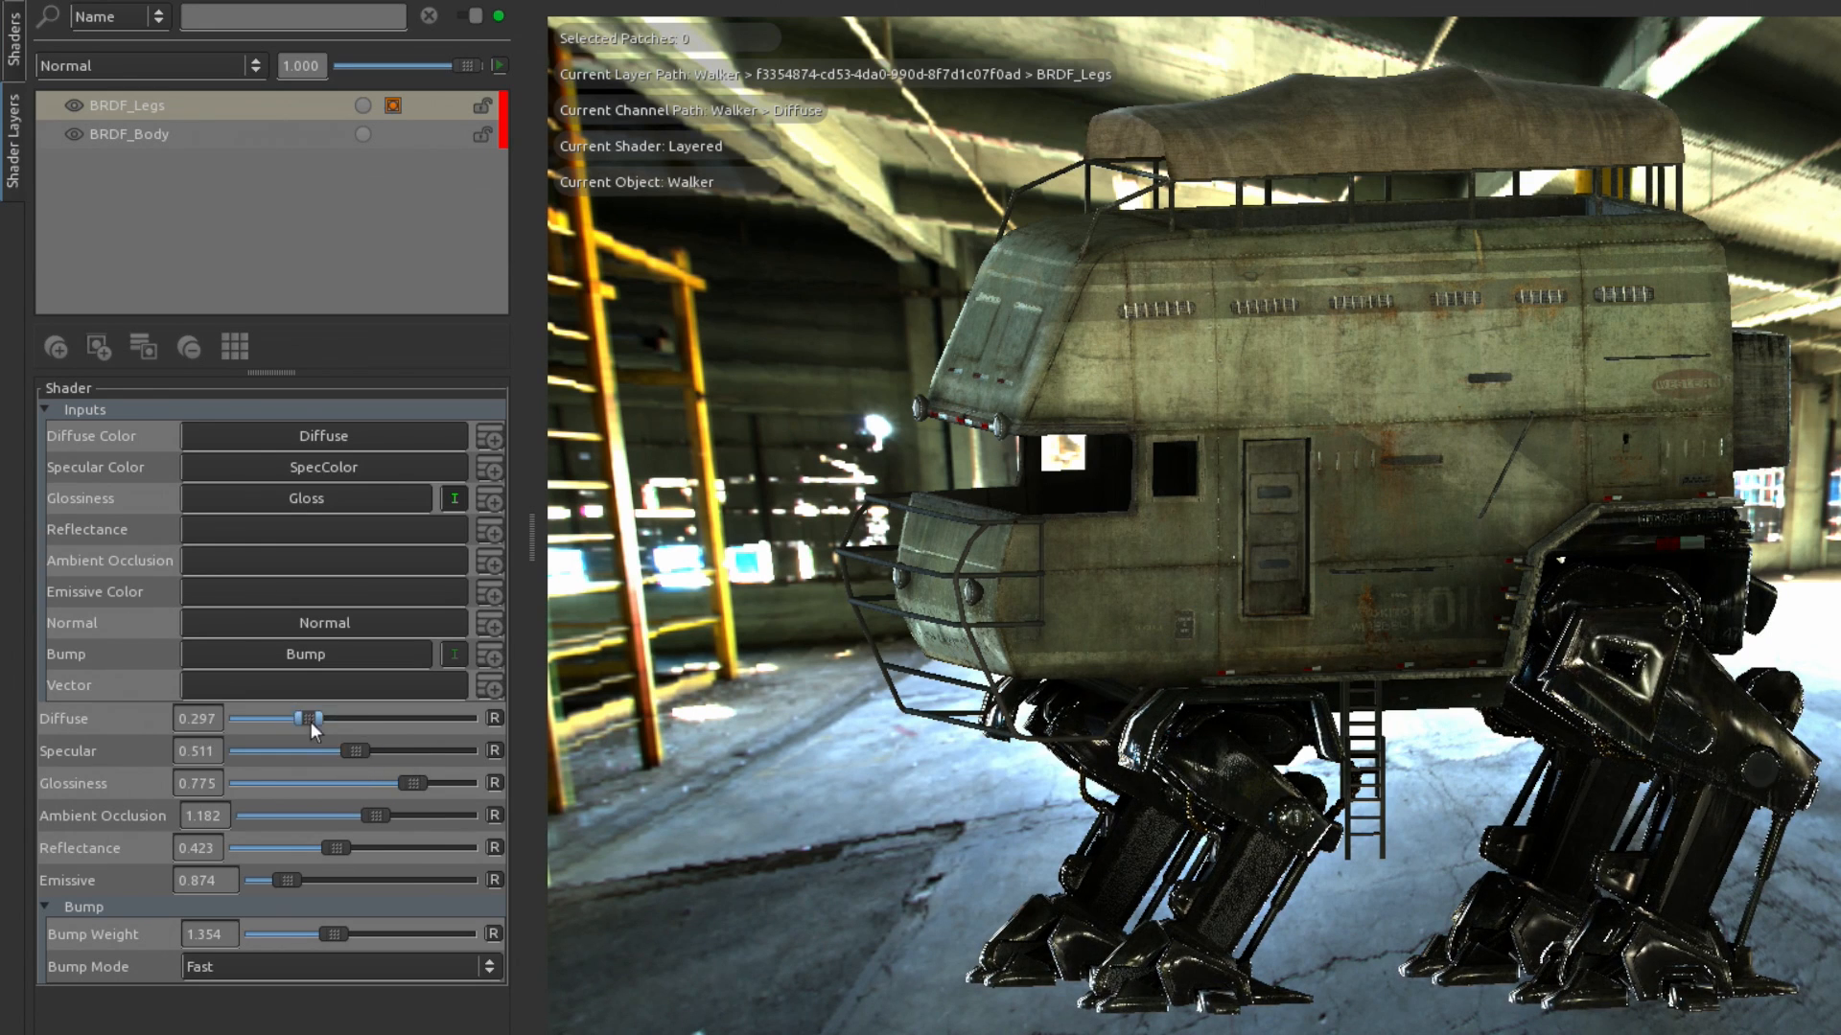